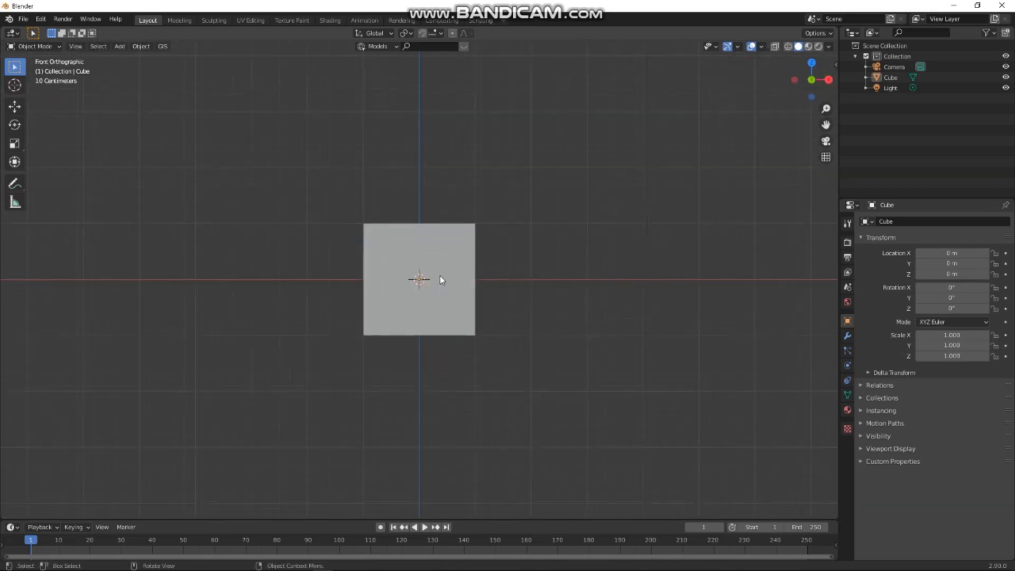
Raise the cube onto the ground and stack two duplicates on top of it.
left_click(418, 280)
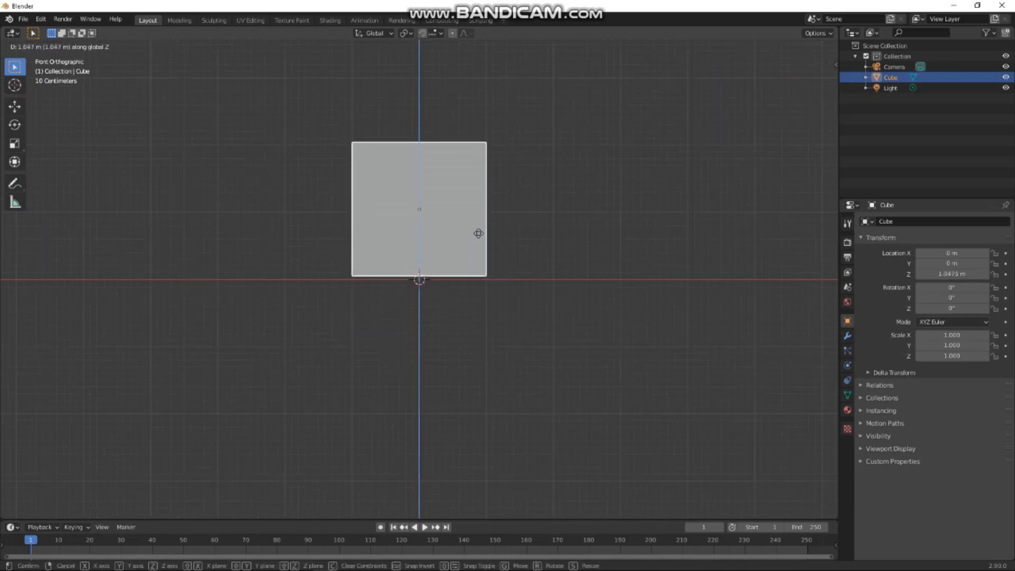
left_click(463, 251)
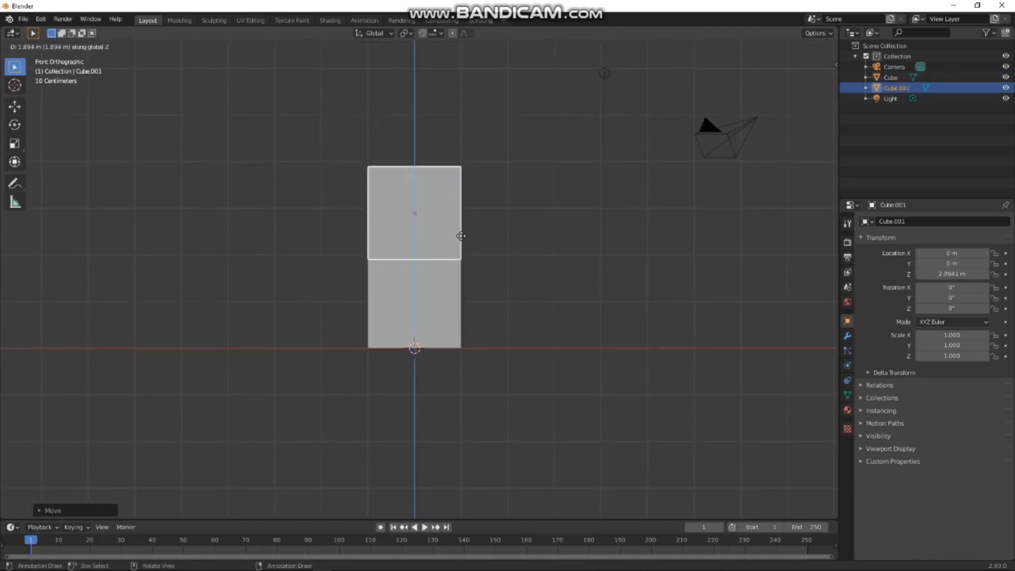
left_click(459, 236)
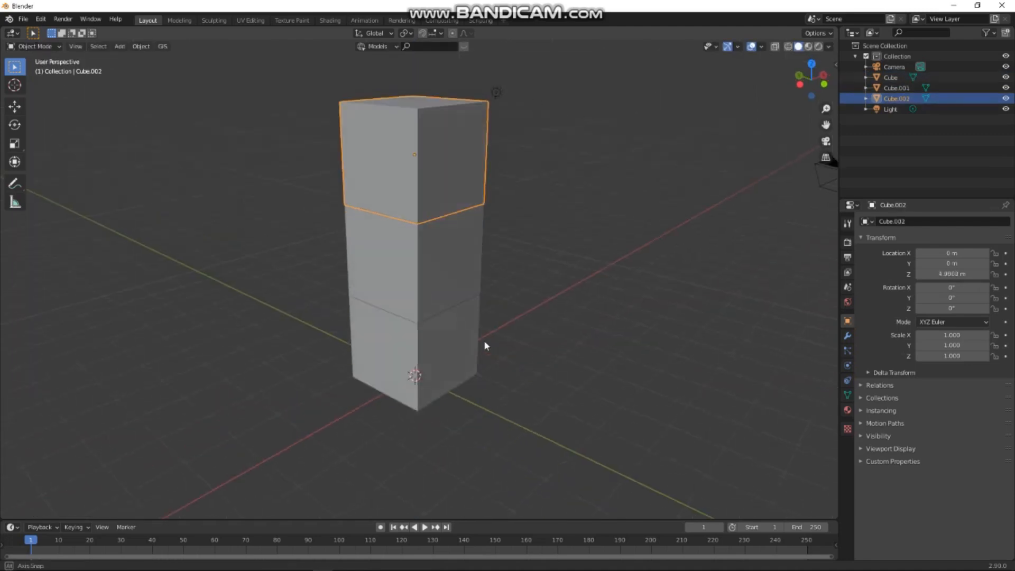
key("Tab")
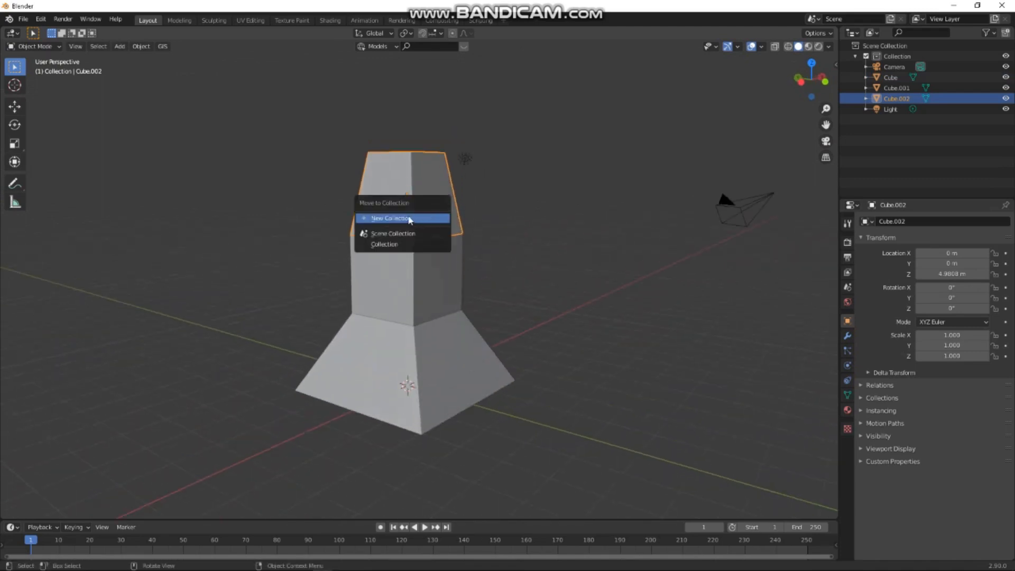
Move the top, middle and bottom cubes into new collections named top, mid and base.
left_click(390, 217)
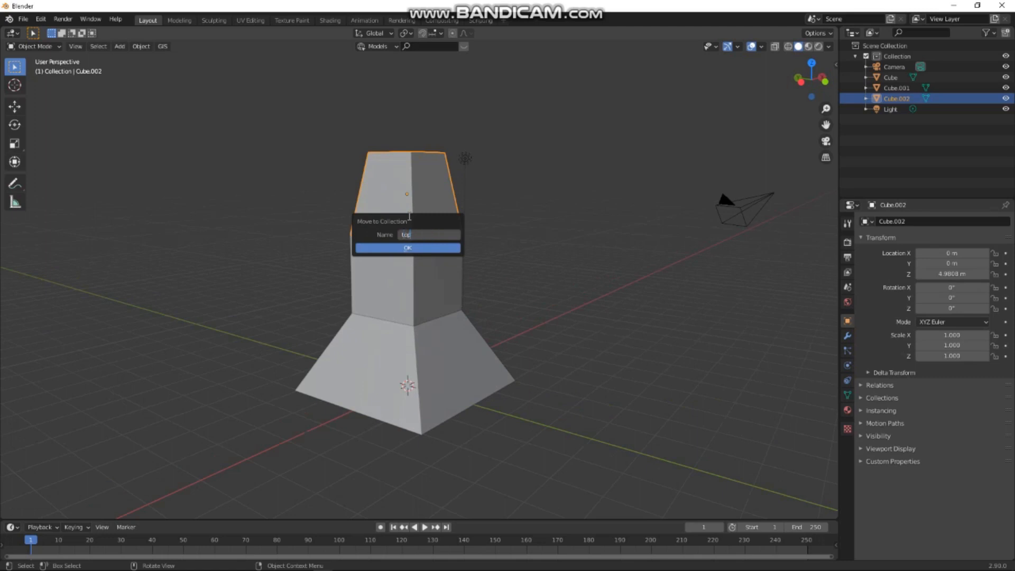
left_click(407, 247)
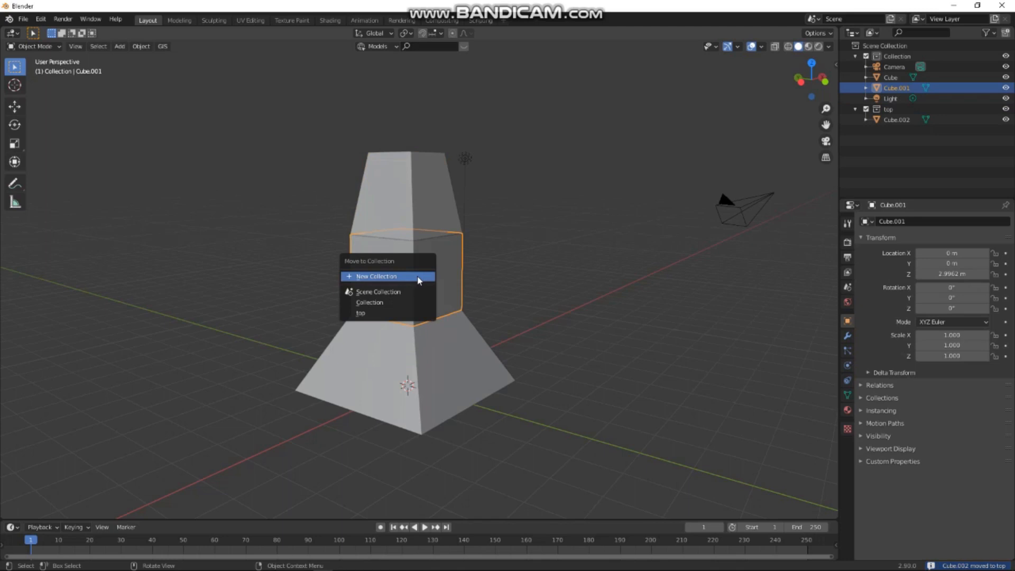
left_click(375, 276)
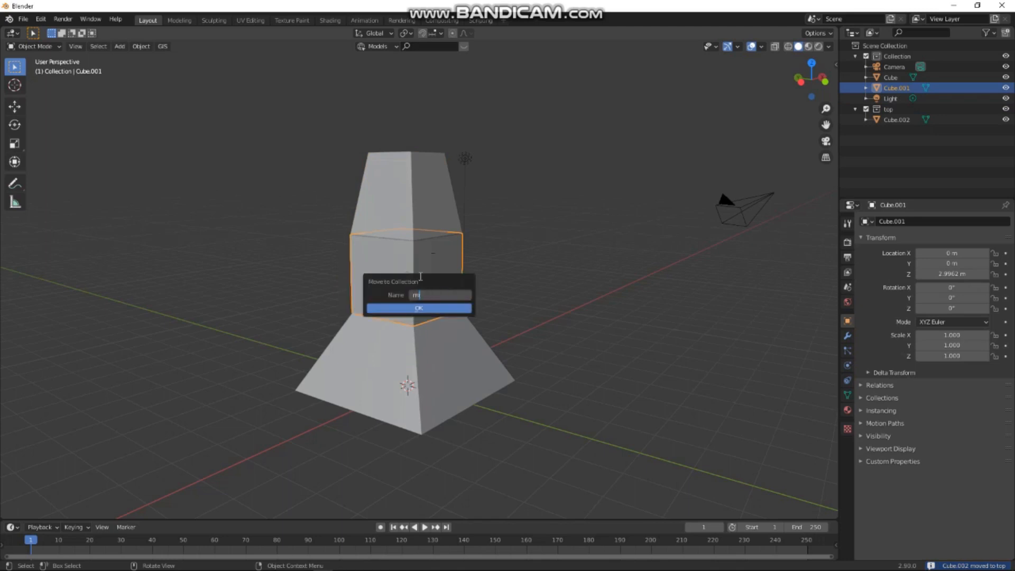
type("id")
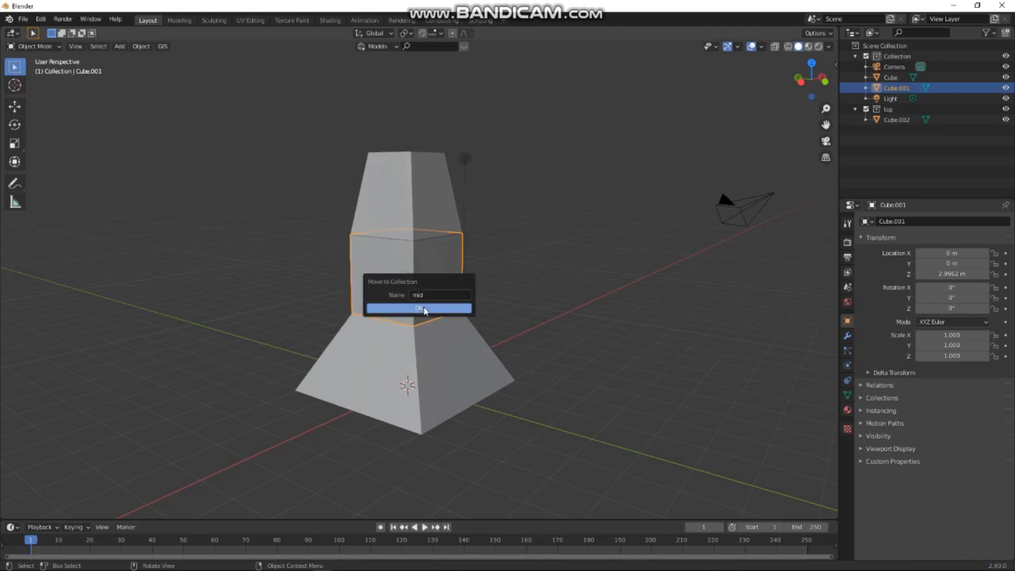
left_click(419, 308)
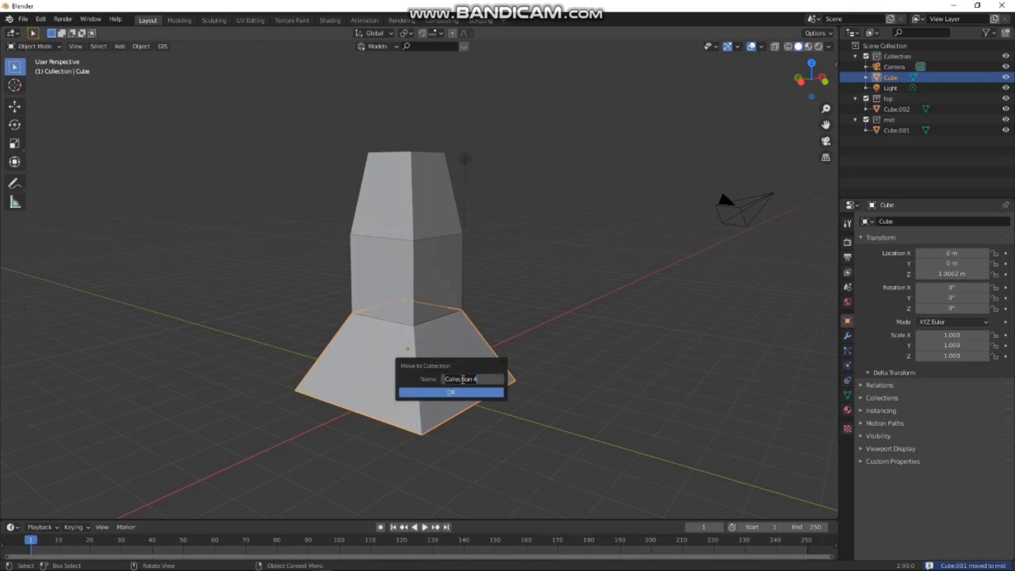
type("base")
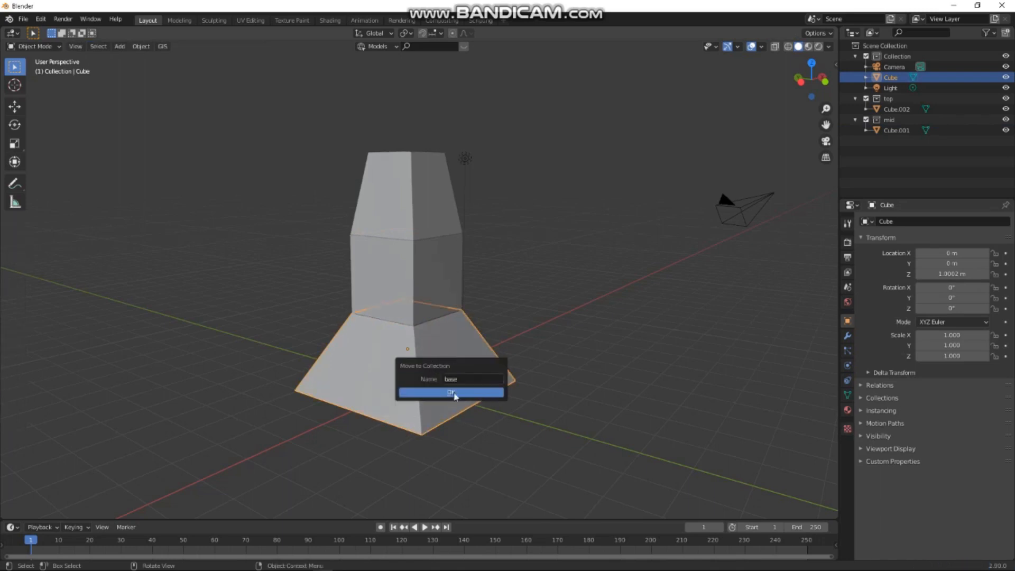
left_click(450, 393)
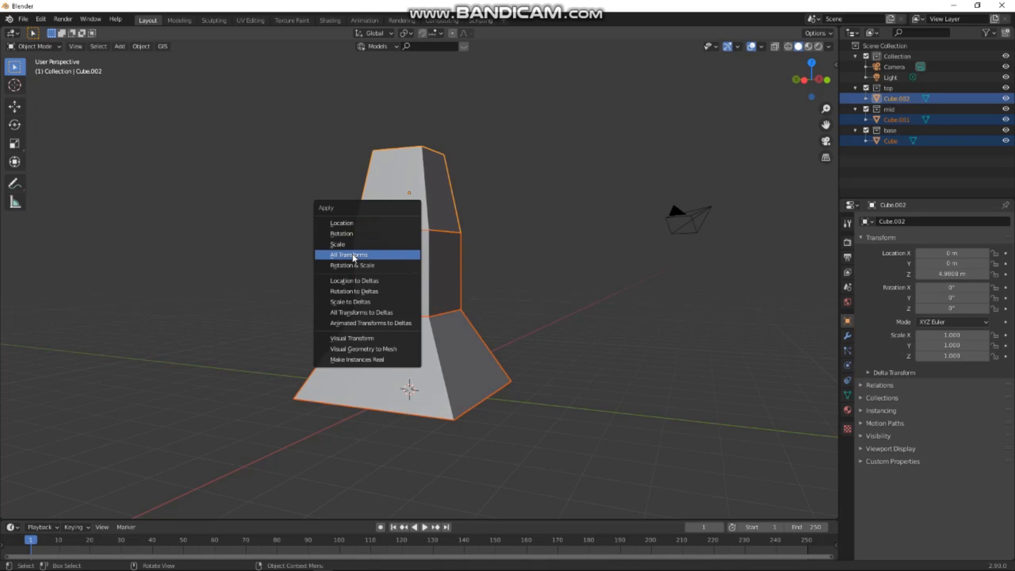
Apply All Transforms to the three tower pieces, resetting their locations to zero.
left_click(348, 254)
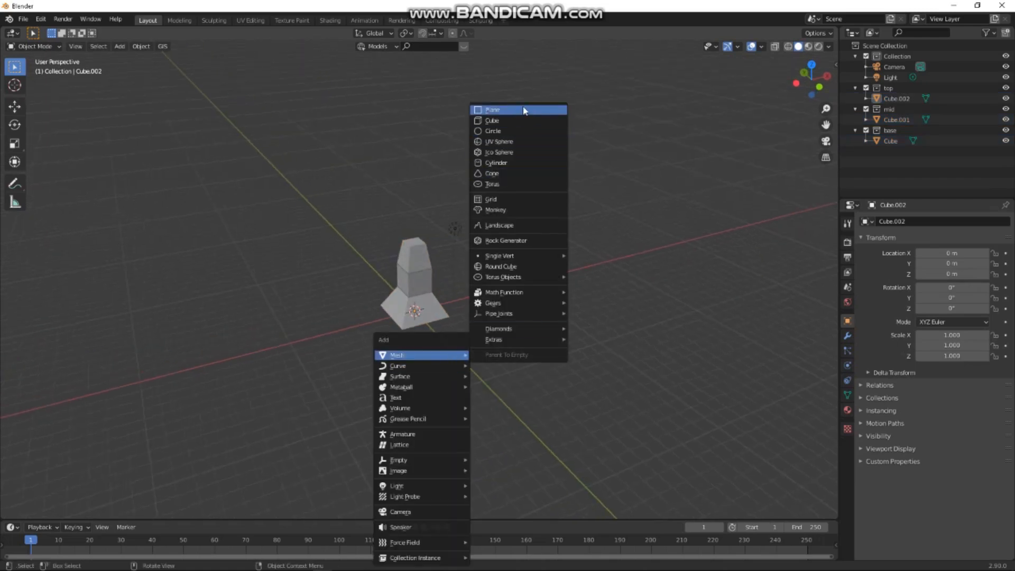
Add a plane, scale it up and move it off beside the tower.
left_click(493, 110)
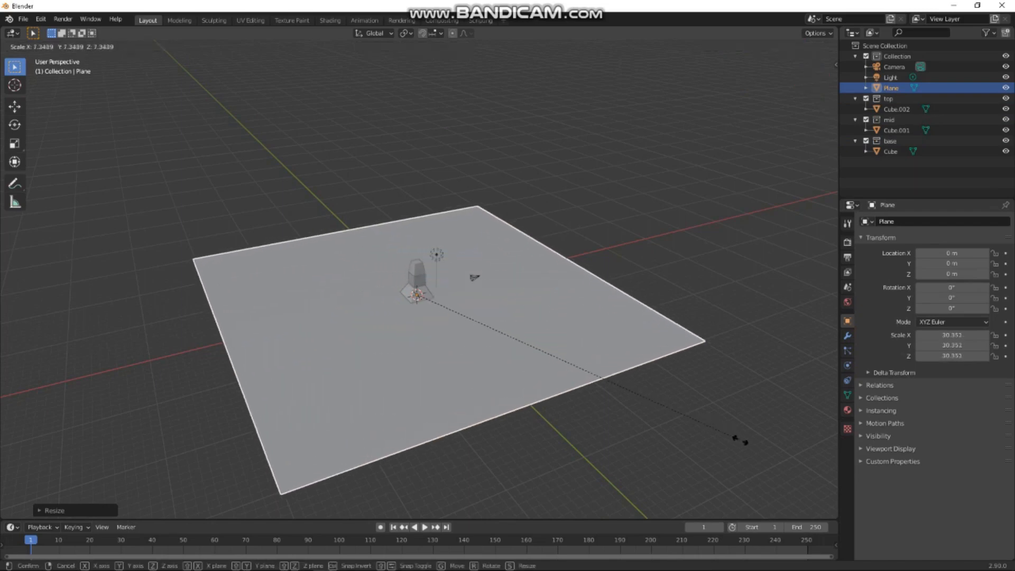
mouse_move(807, 364)
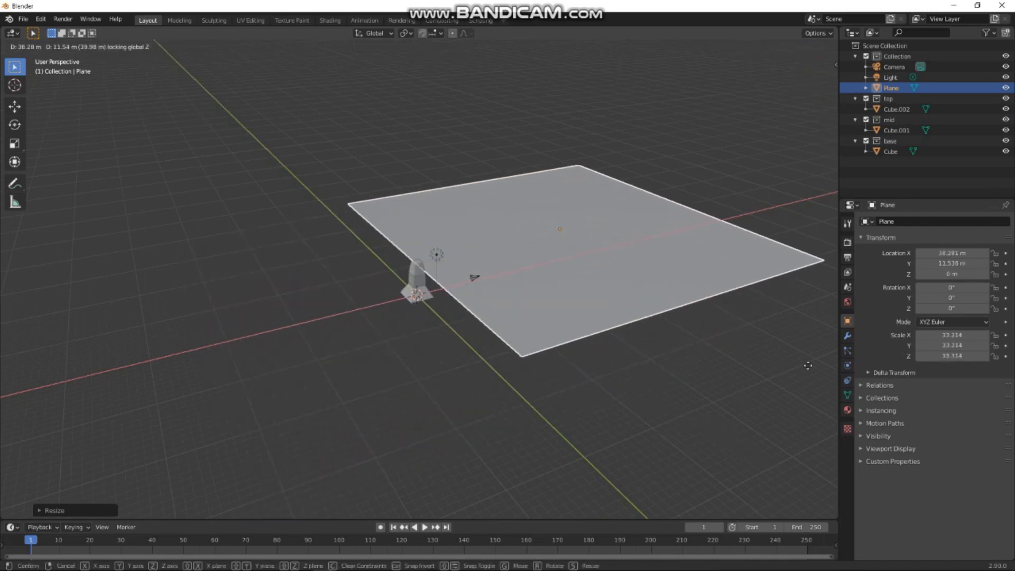
left_click(496, 295)
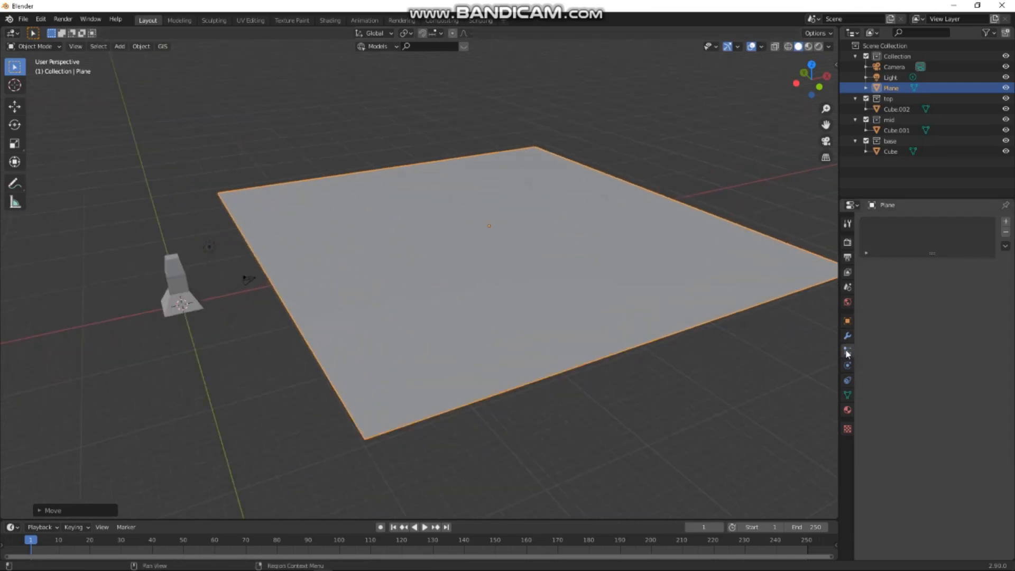
Add a Hair particle system to the plane, rendered as the base collection.
left_click(847, 350)
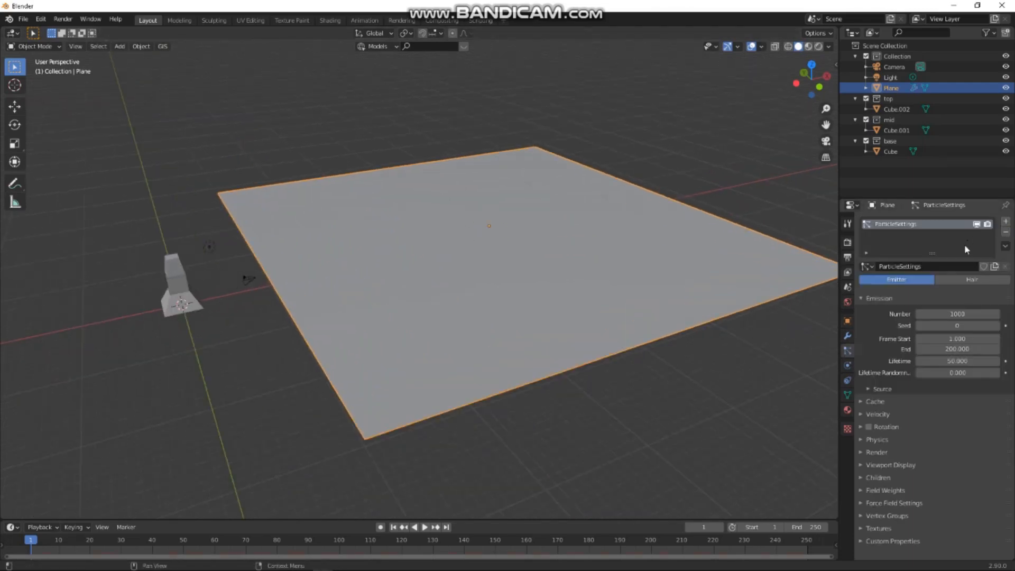
left_click(971, 279)
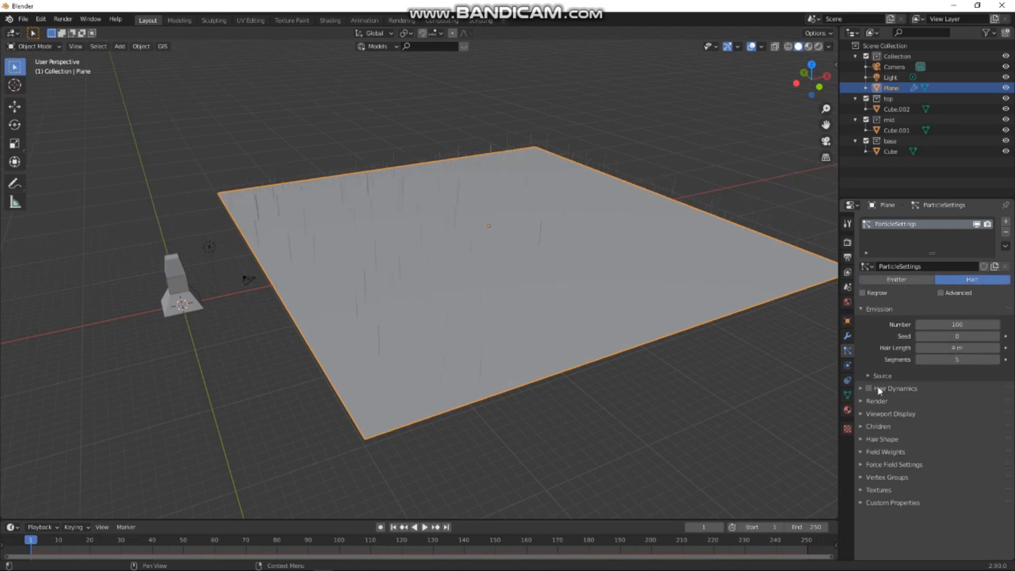
left_click(877, 401)
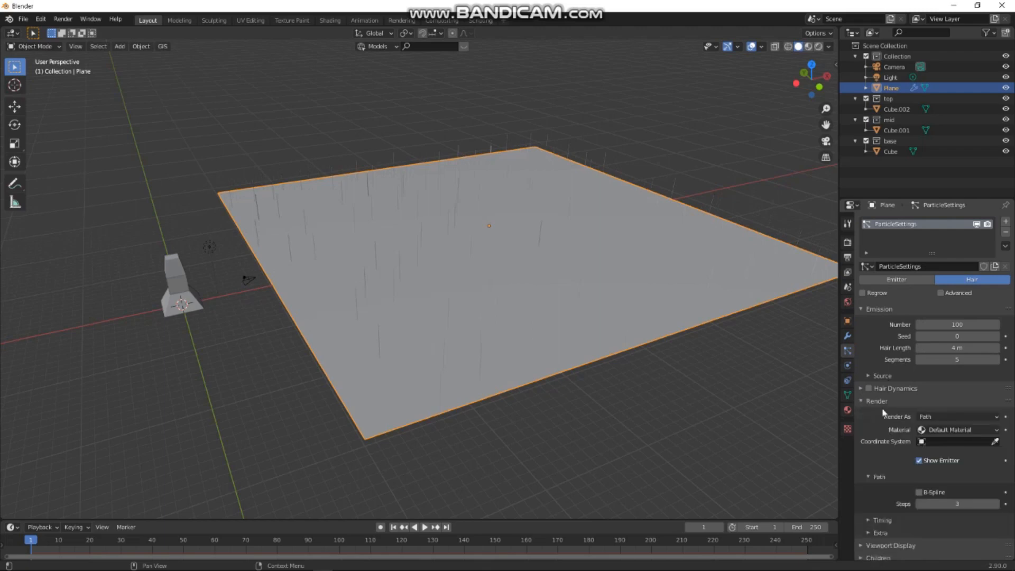
left_click(956, 416)
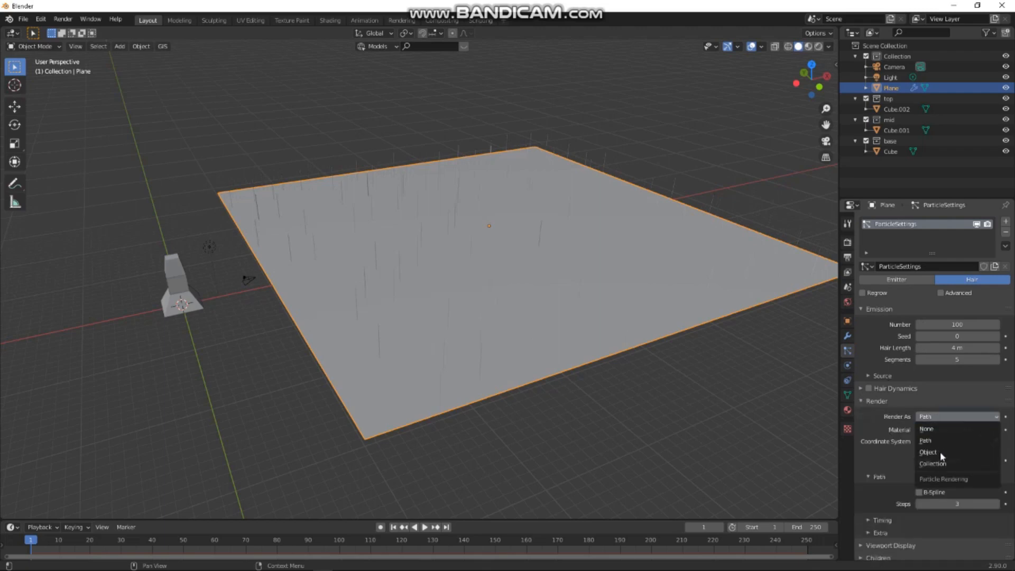
left_click(932, 464)
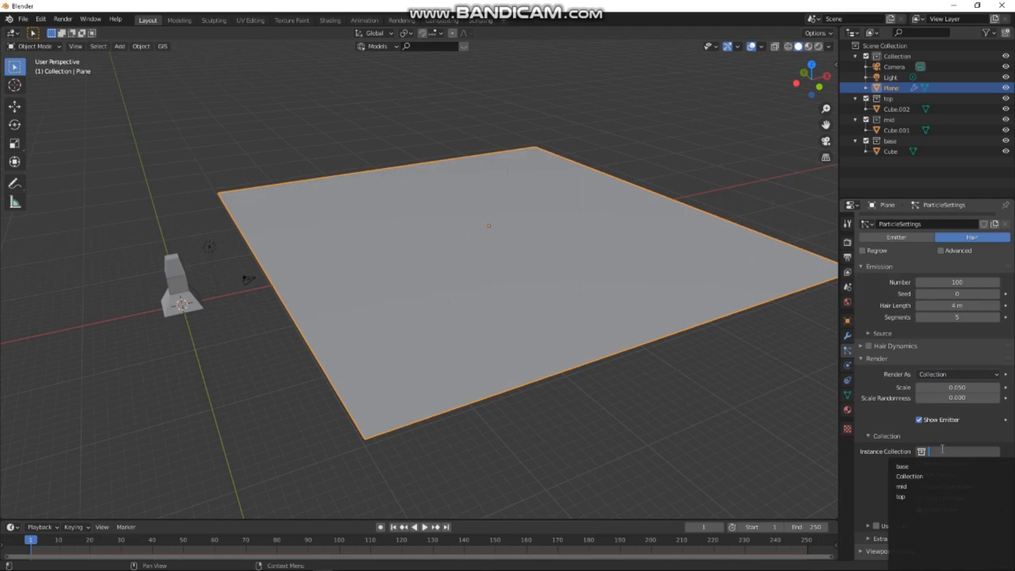
left_click(902, 466)
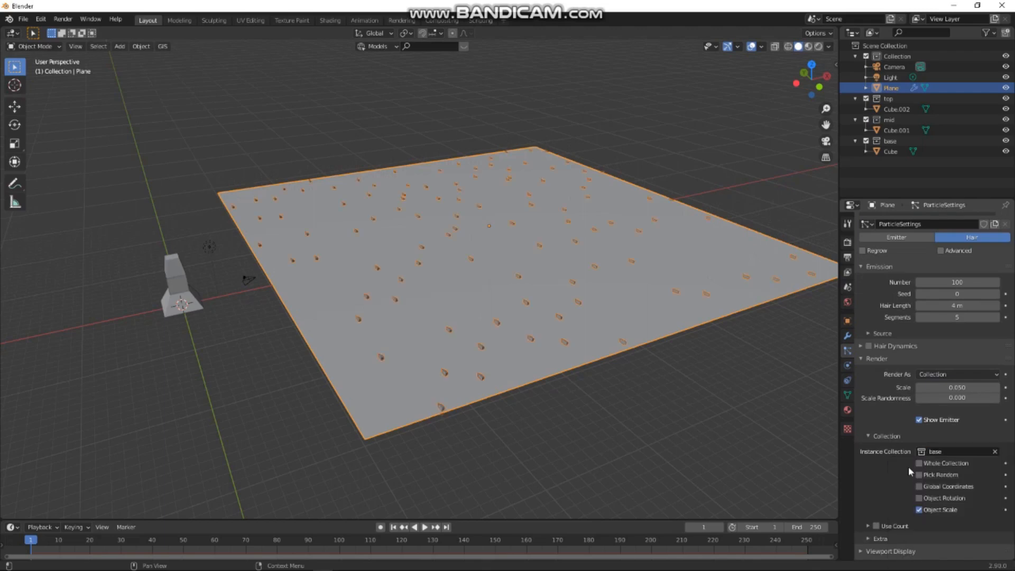
scroll("down", 3)
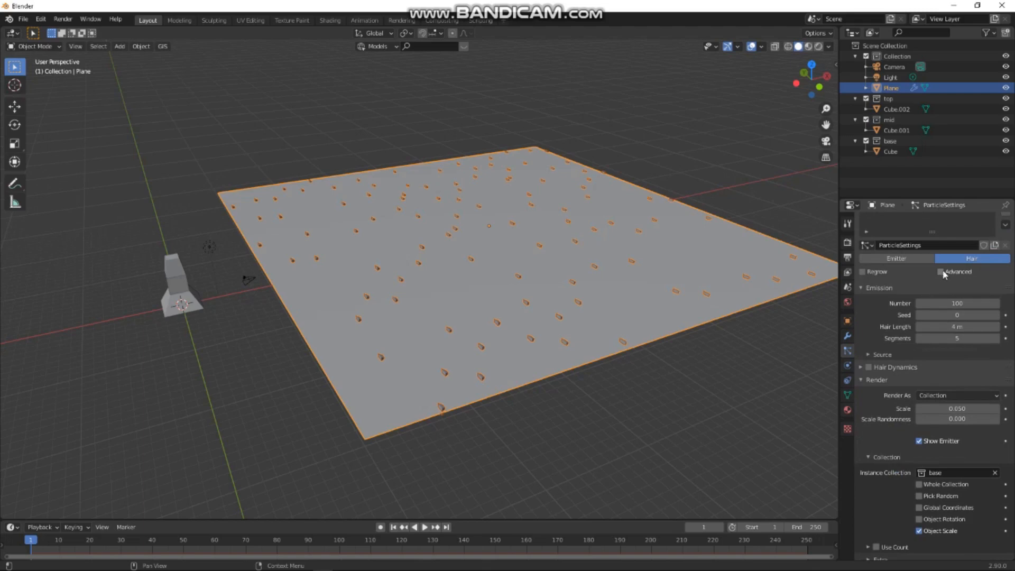
Enable particle rotation with the orientation axis set to Global Y.
left_click(940, 272)
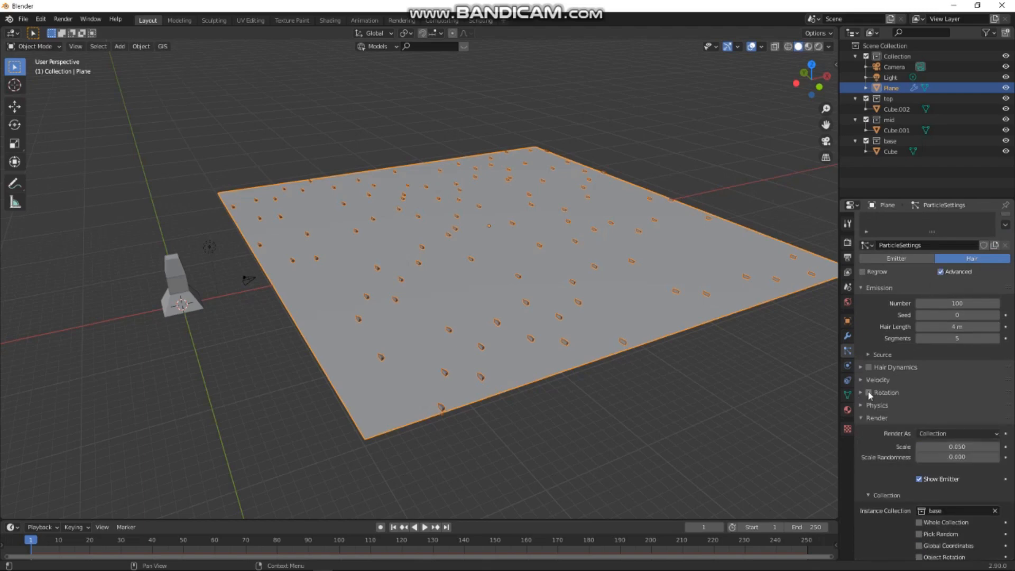
left_click(860, 393)
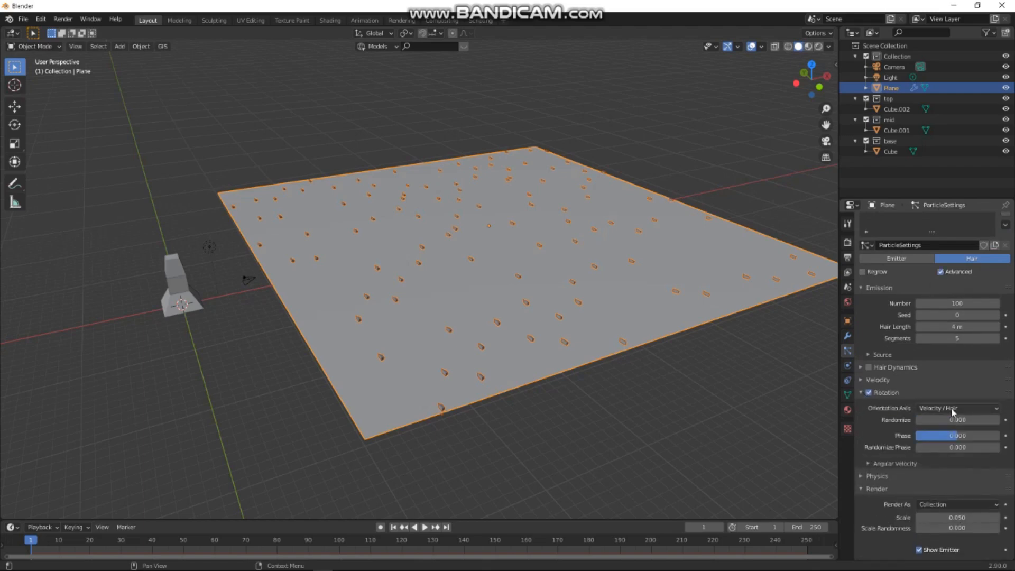
left_click(957, 407)
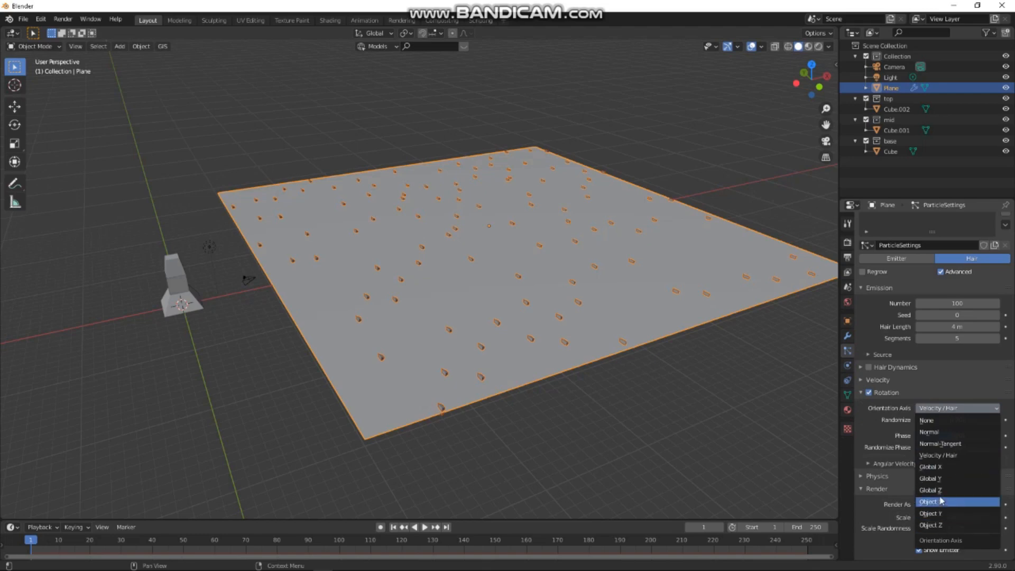
left_click(930, 478)
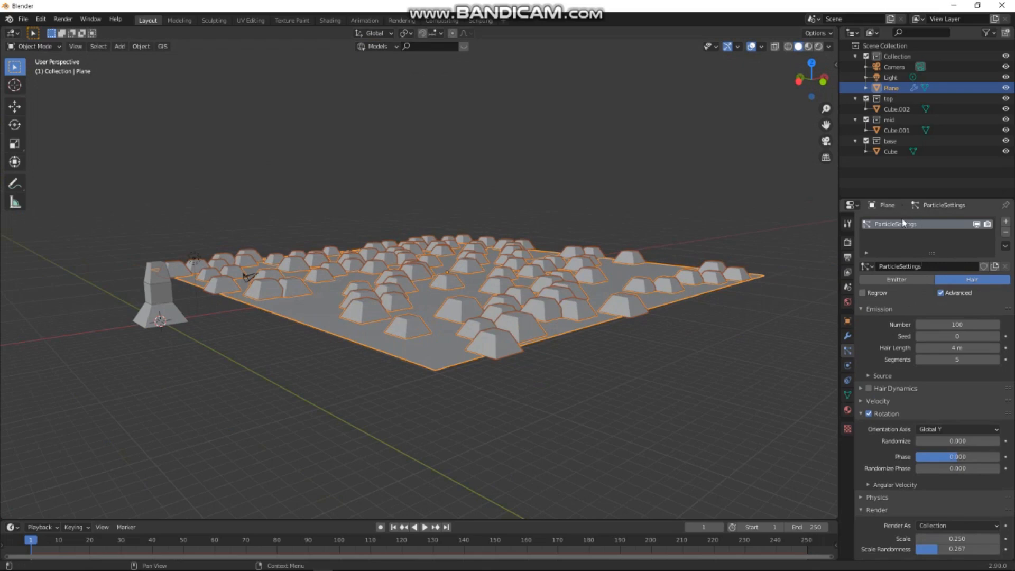
Duplicate the particle system twice and rename the three systems base, mid and top.
left_click(1004, 231)
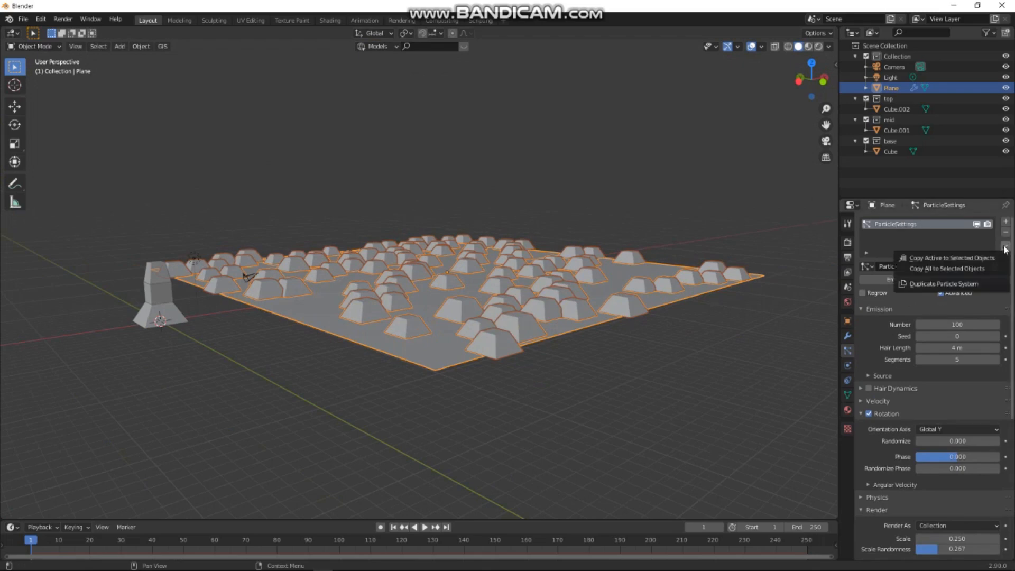
left_click(943, 283)
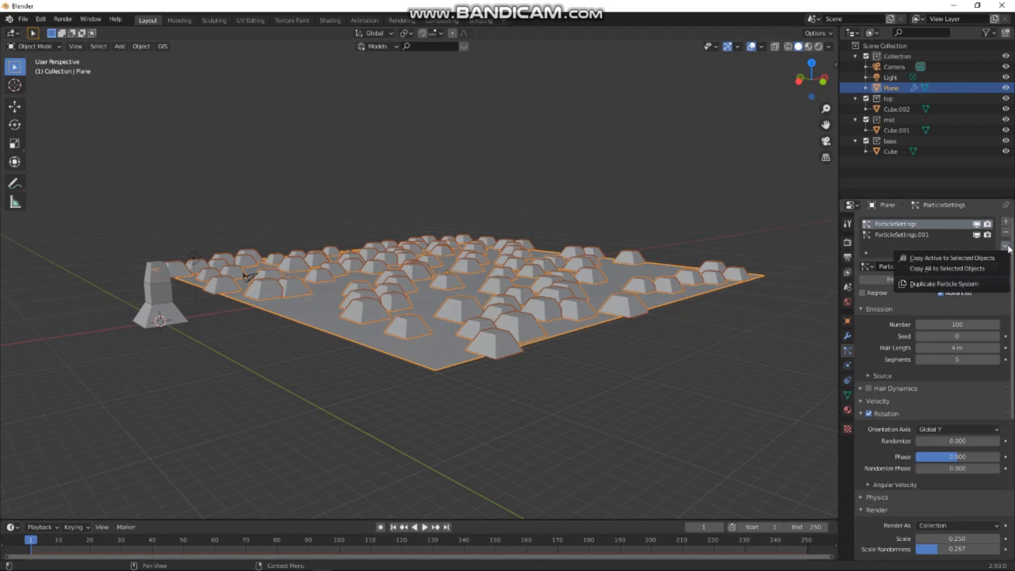
left_click(943, 283)
type("base")
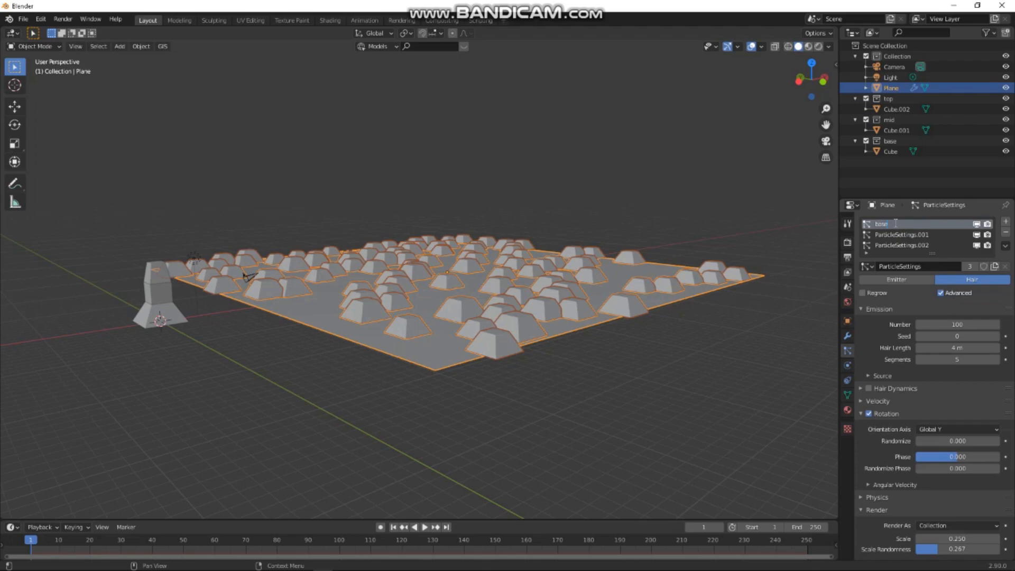
left_click(900, 234)
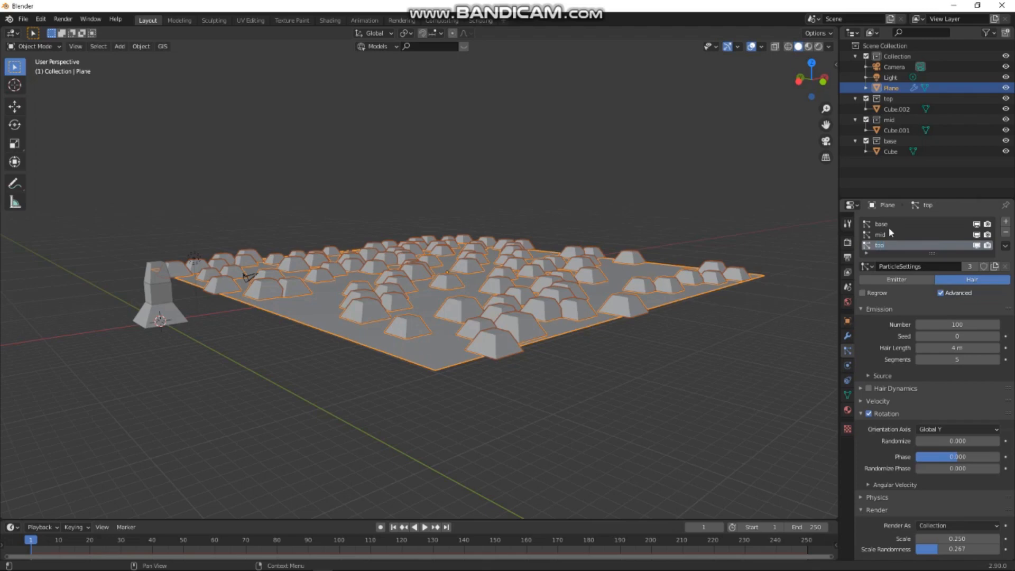
left_click(880, 234)
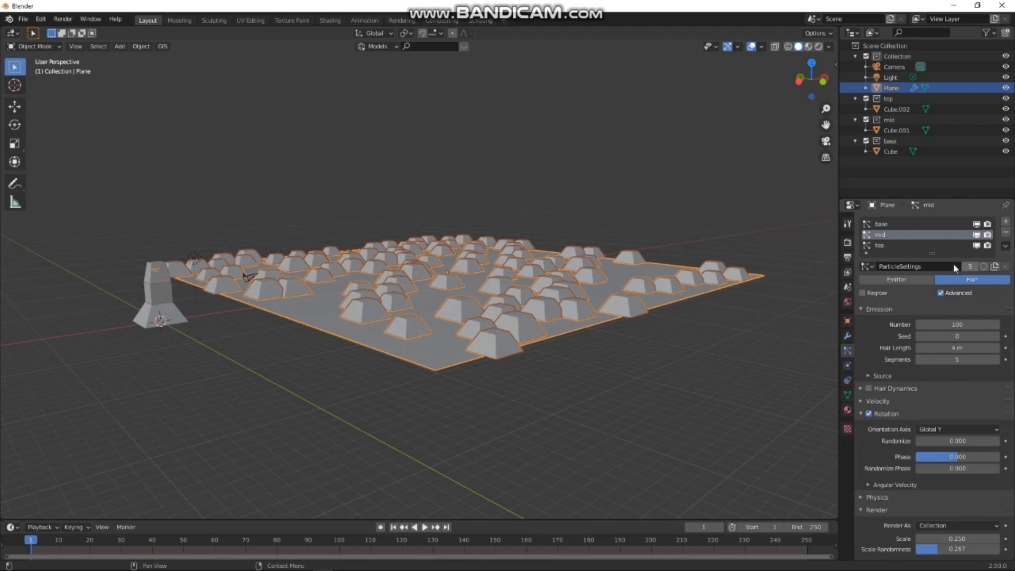
mouse_move(782, 253)
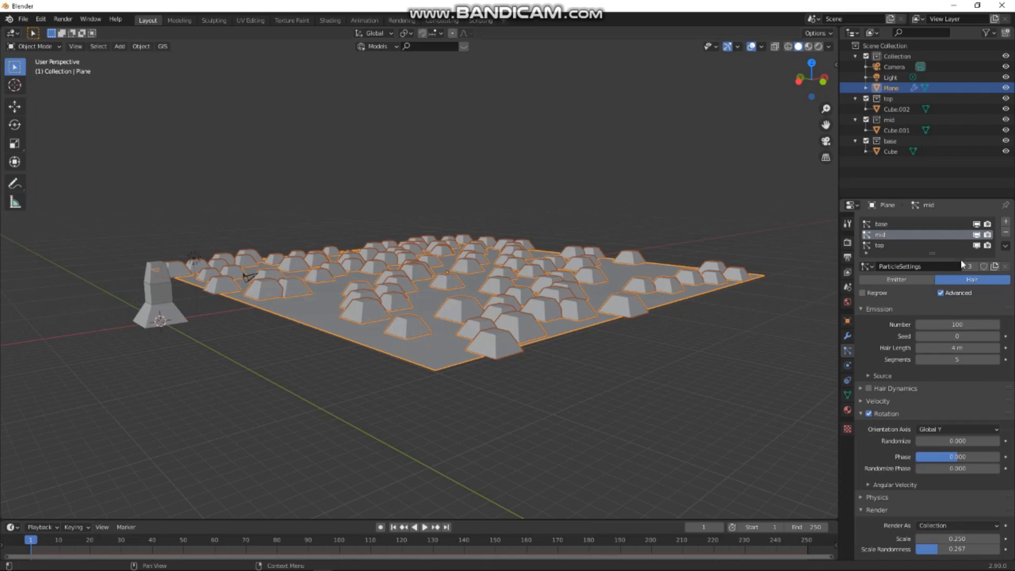
Make the mid system single-user with the mid collection, and set top to the top collection.
left_click(880, 244)
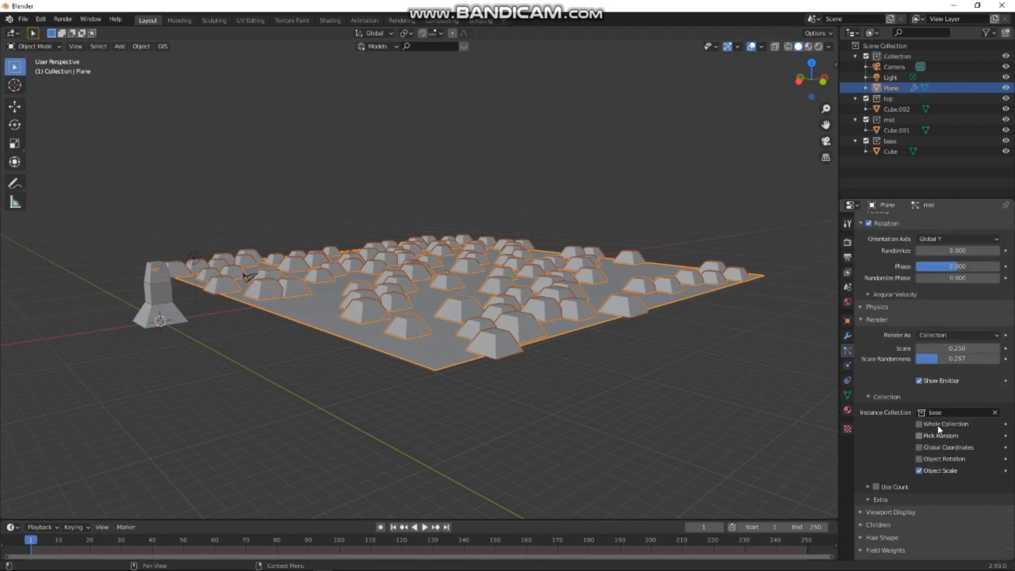
left_click(952, 413)
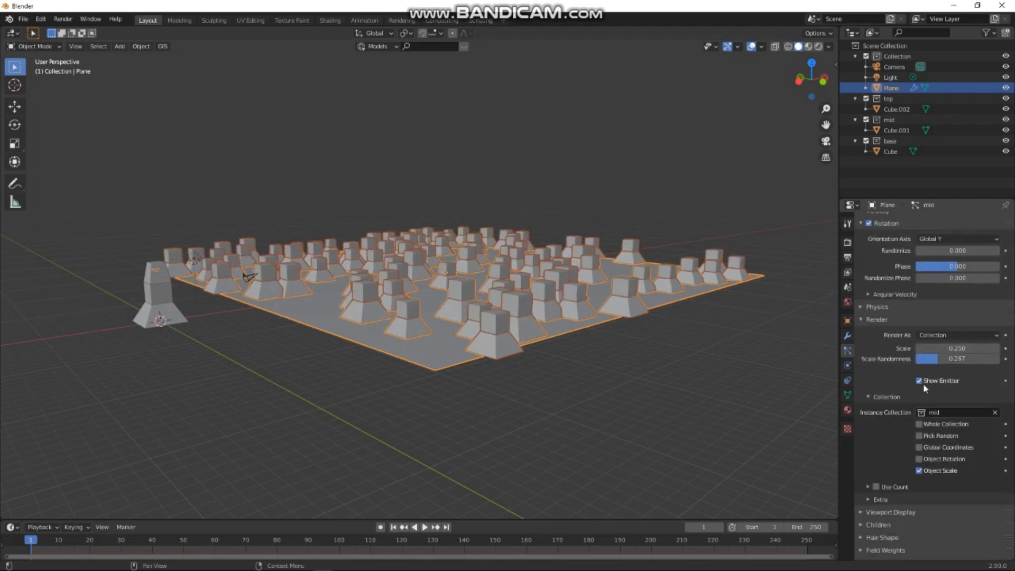
left_click(880, 224)
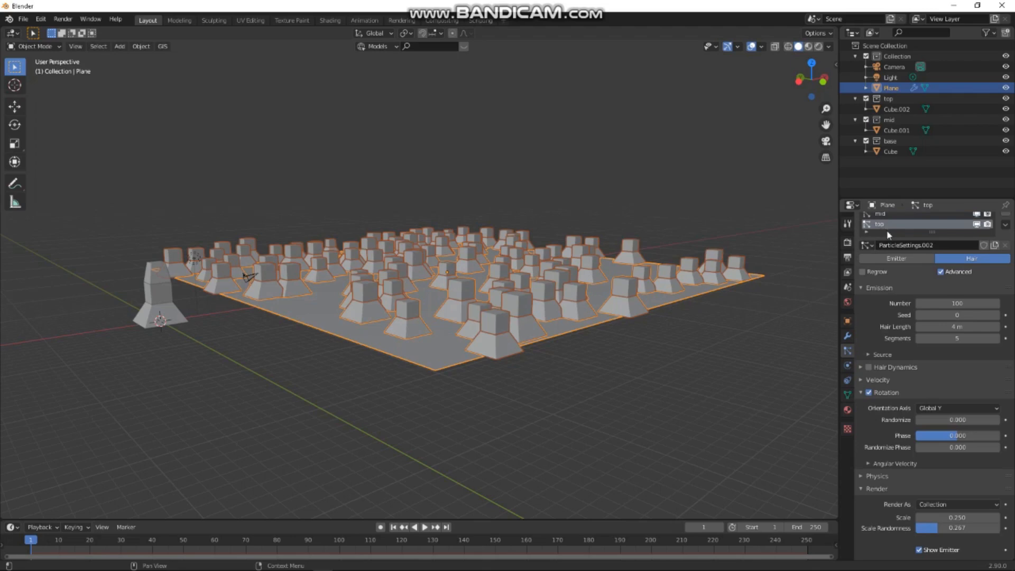
left_click(961, 369)
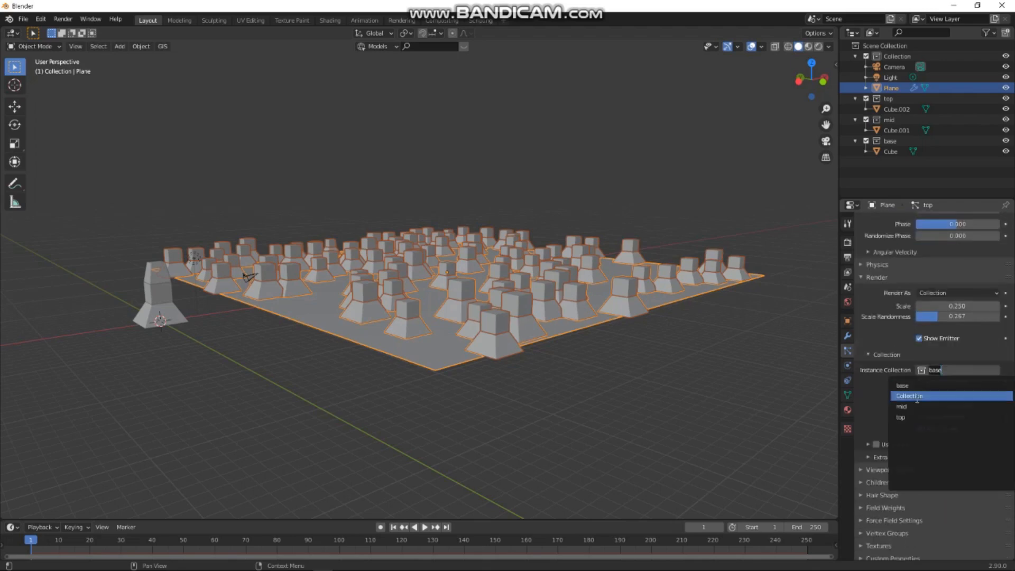
left_click(900, 417)
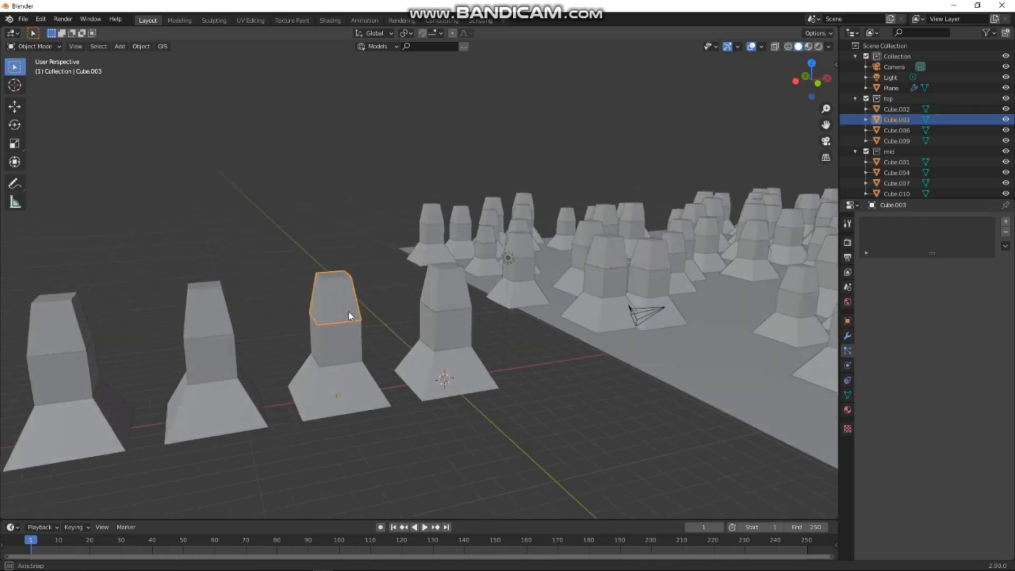
Move and scale the top pieces' upper faces into distinct tapered roofs.
key("Tab")
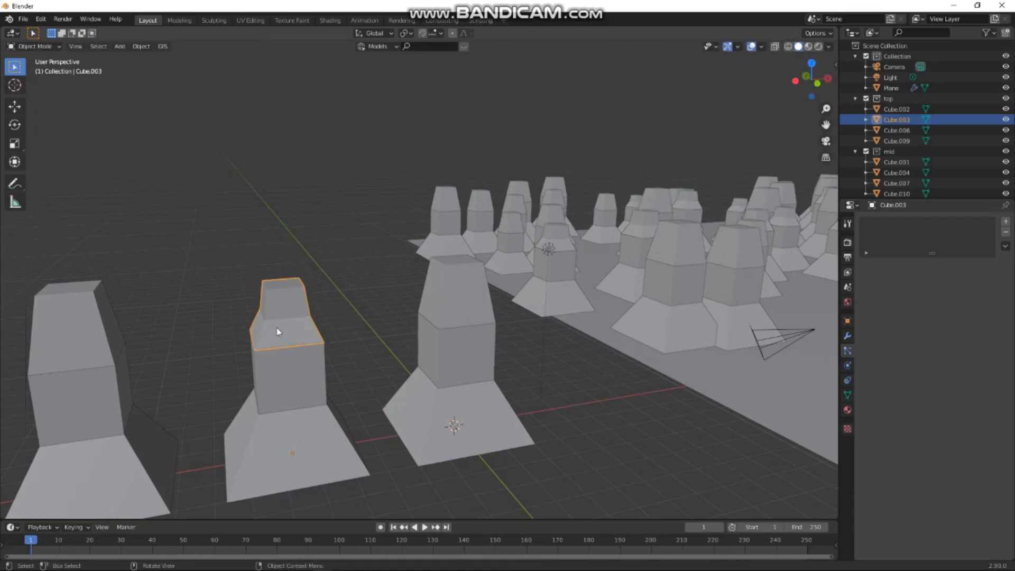
key("Tab")
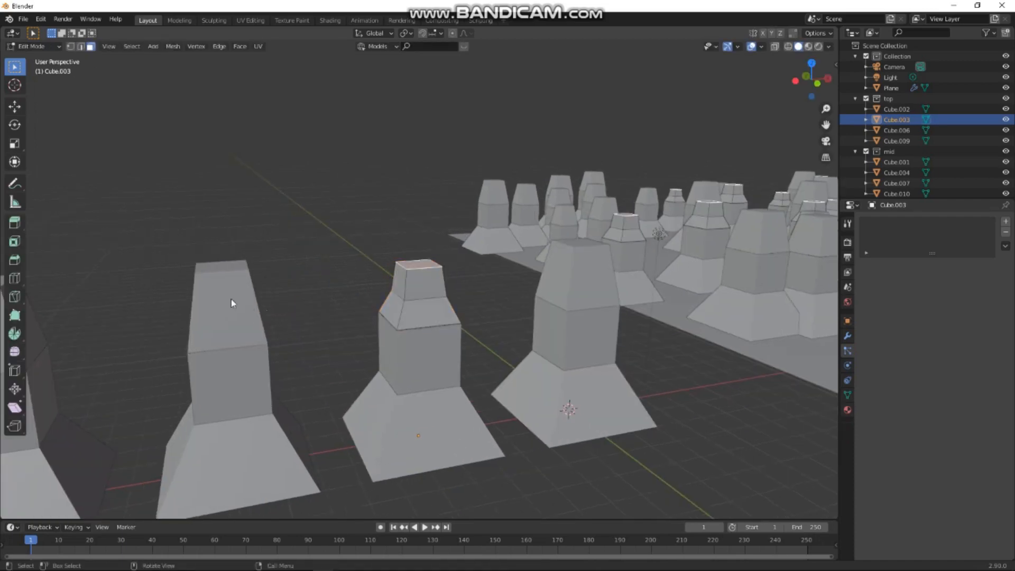
left_click(223, 265)
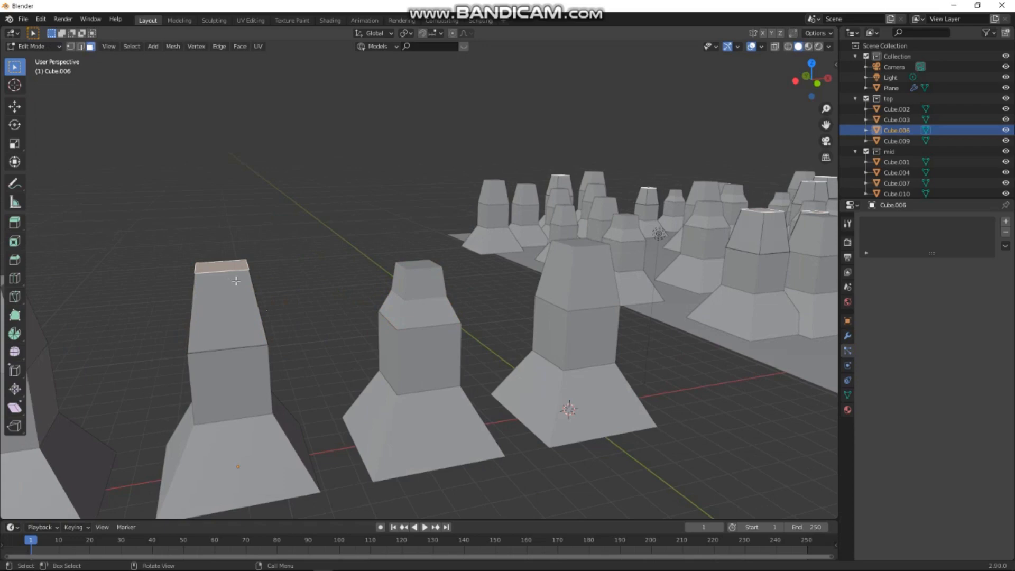
key("g")
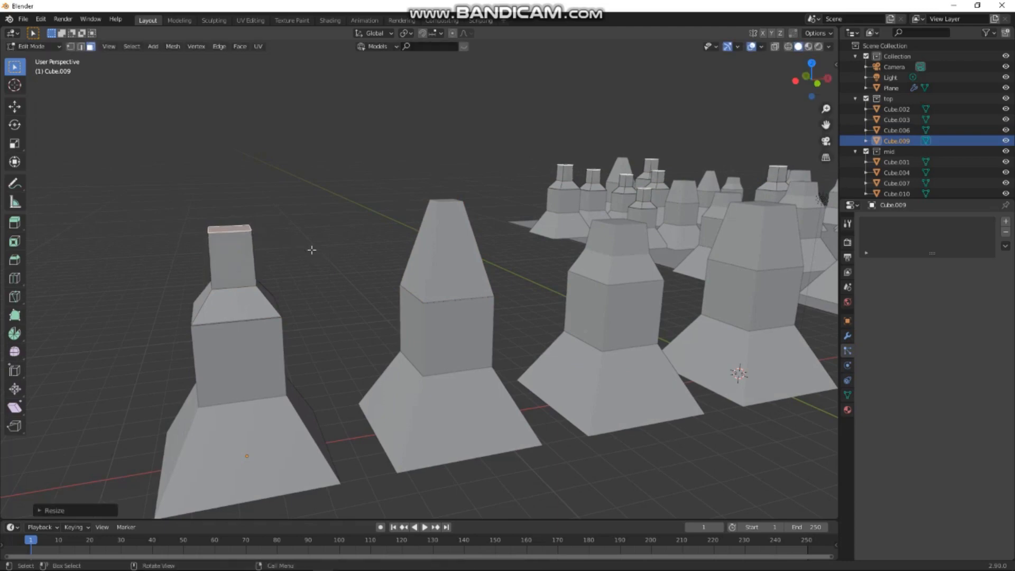
key("s")
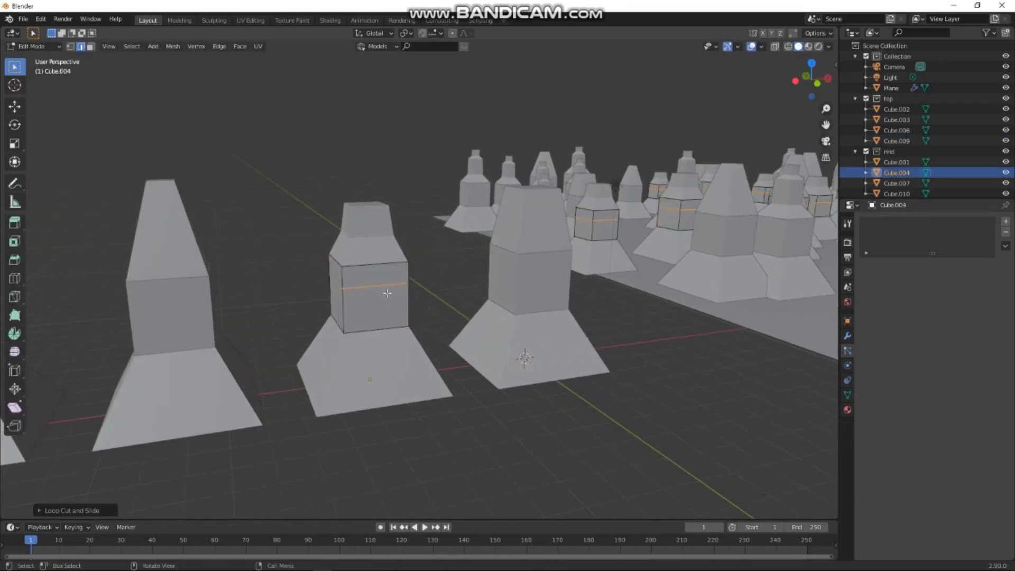
Add loop cuts to the mid pieces and pinch or bevel them into waisted, banded profiles.
key("Tab")
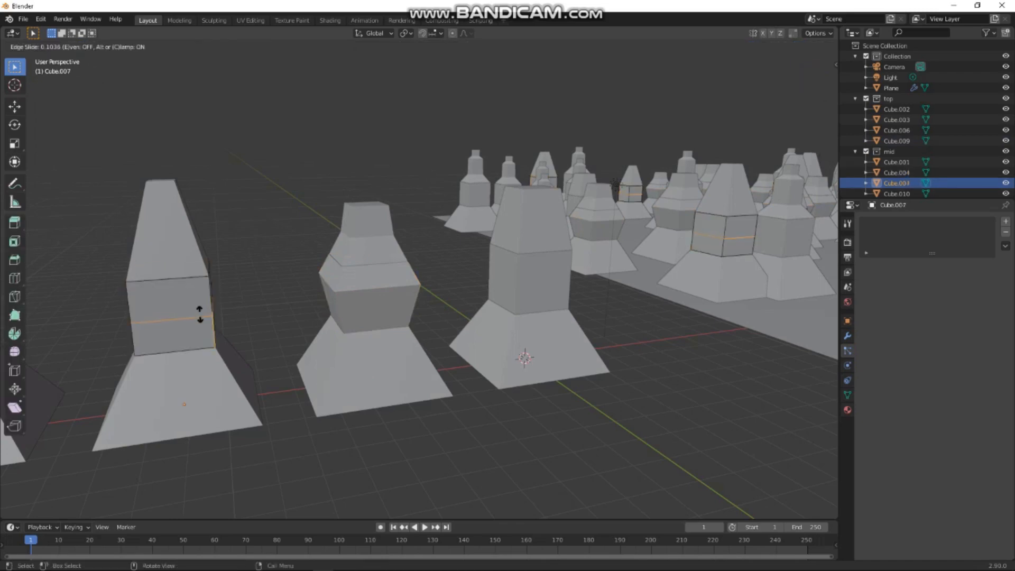
key("Tab")
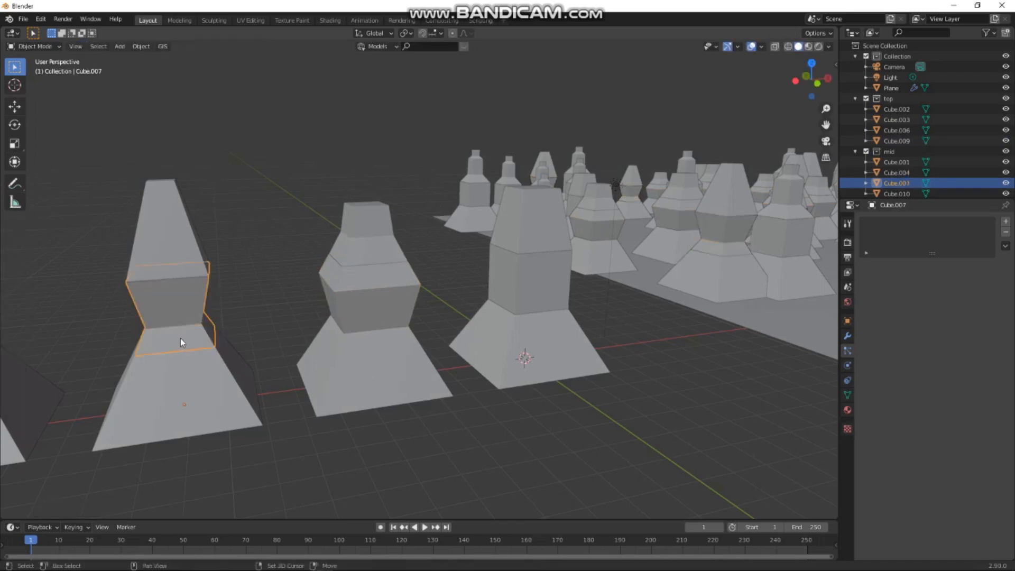
key("Tab")
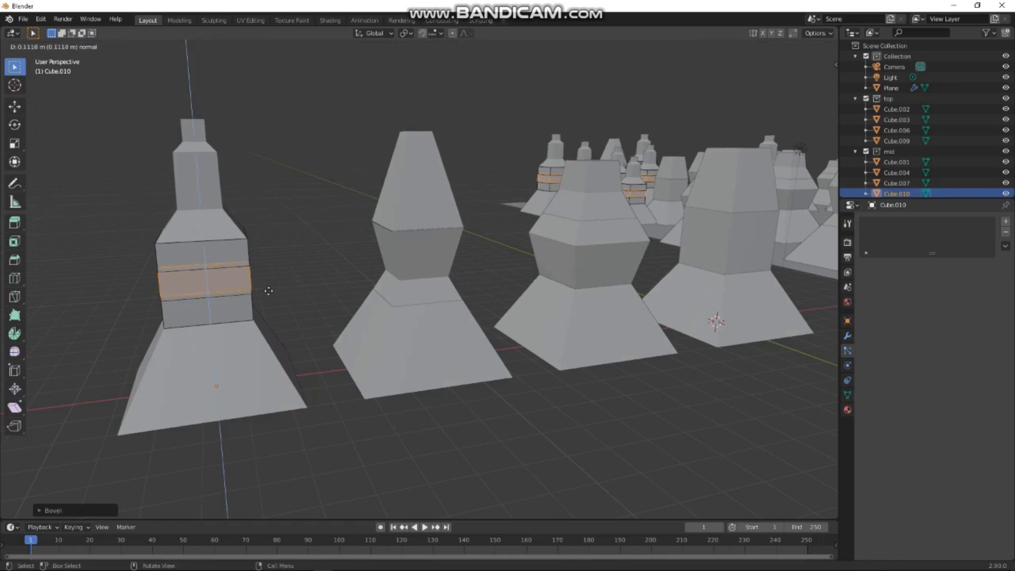
key("Tab")
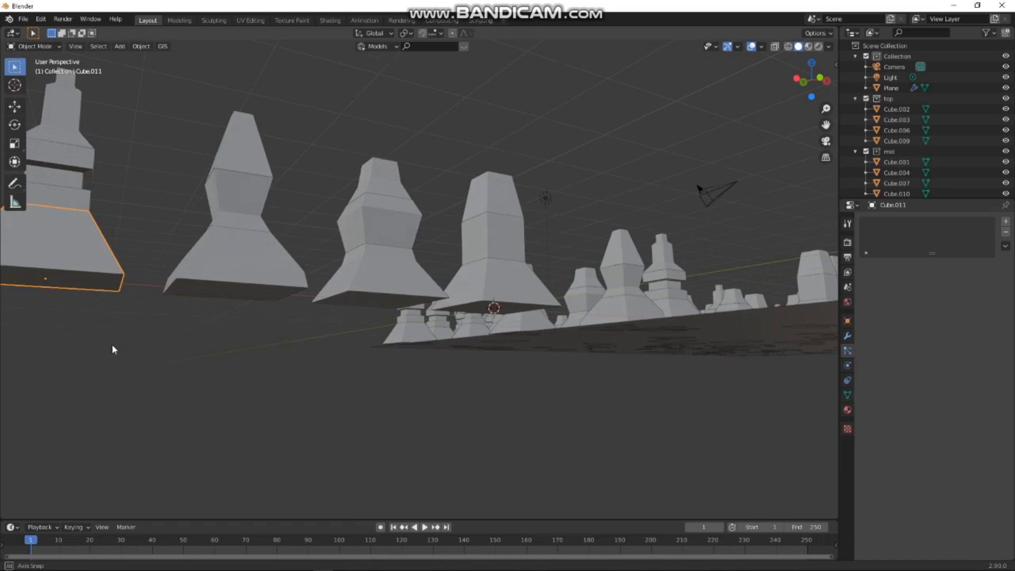
Taper a new cube's top face in Edit Mode and place it left of the row.
key("Tab")
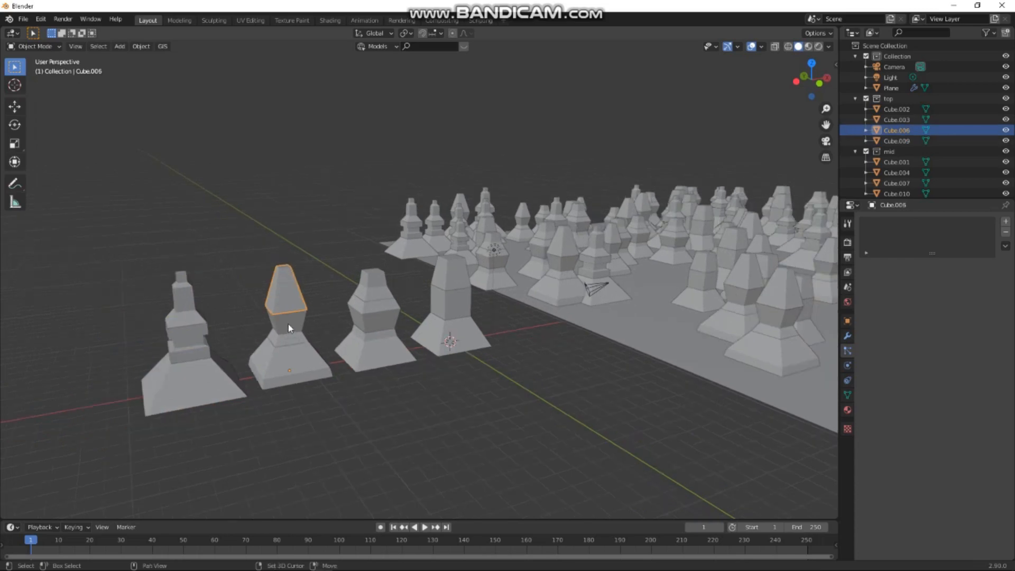
left_click(450, 301)
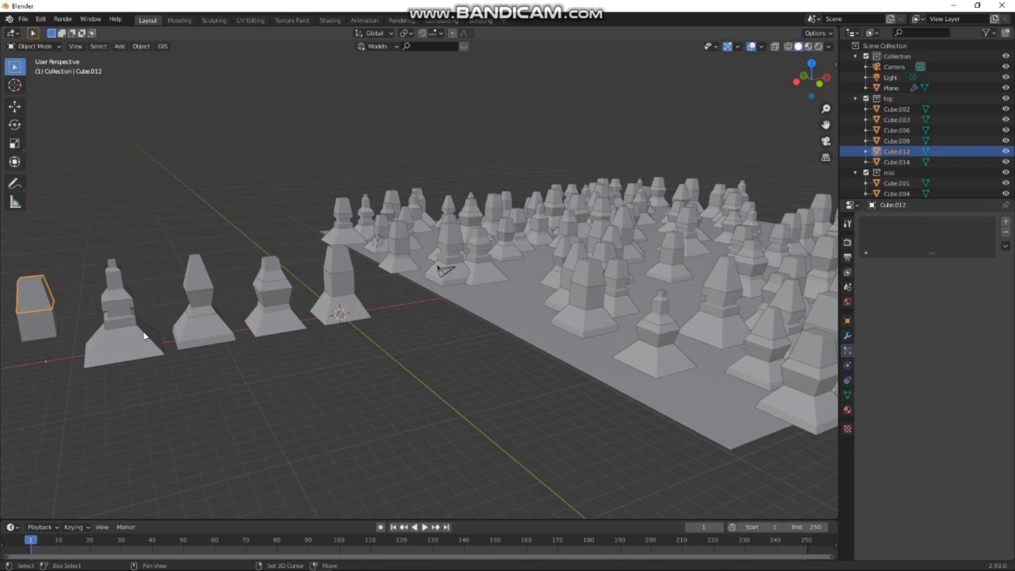
Flare the tapered block's top face outward and widen the loop-cut cube's middle band.
key("Tab")
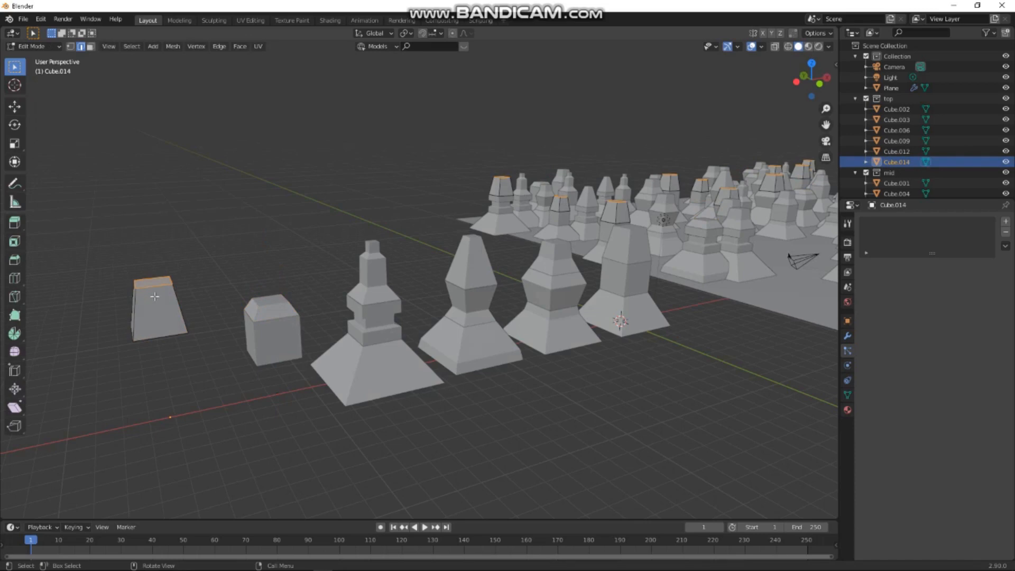
key("g")
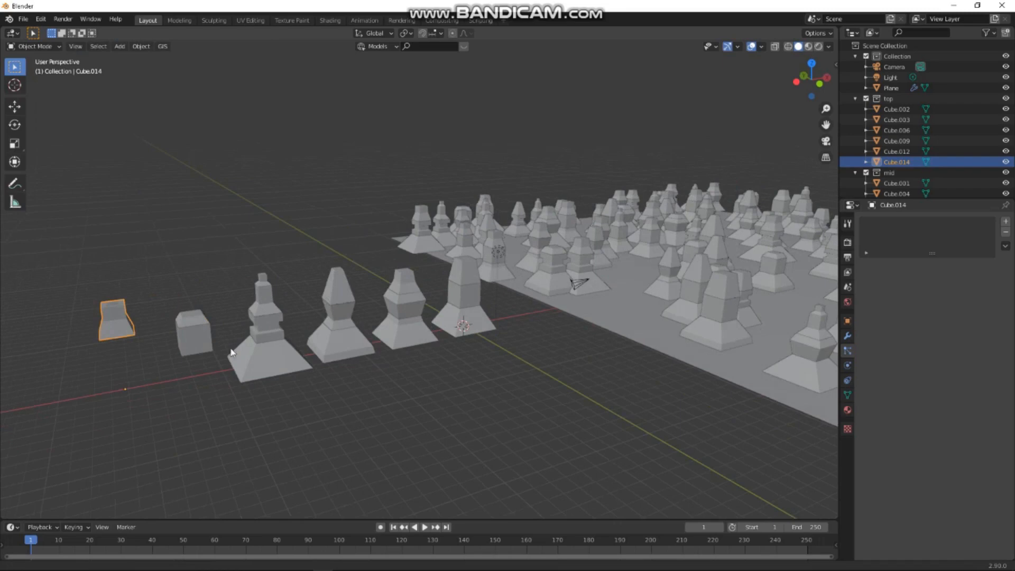
key("Tab")
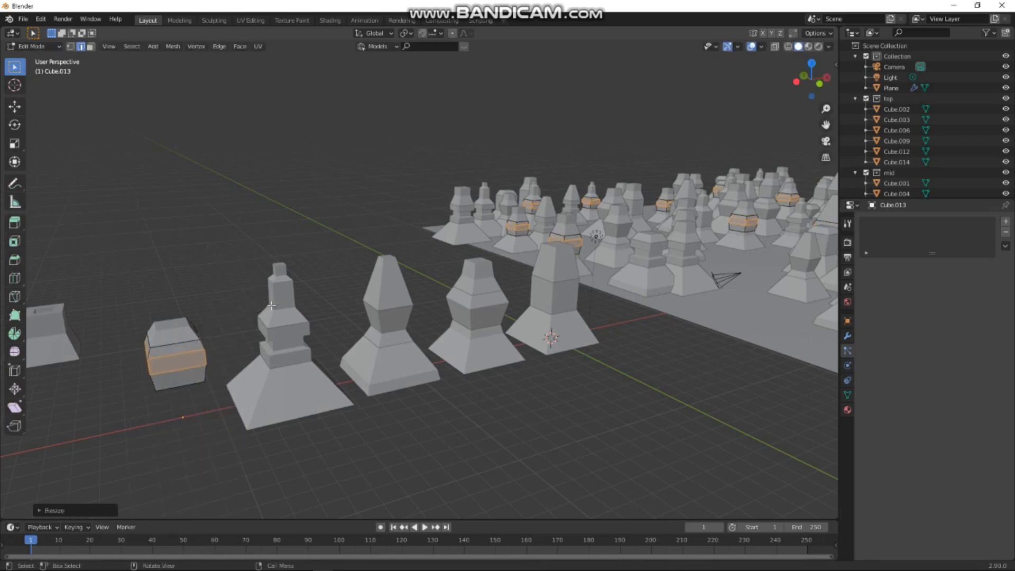
key("Tab")
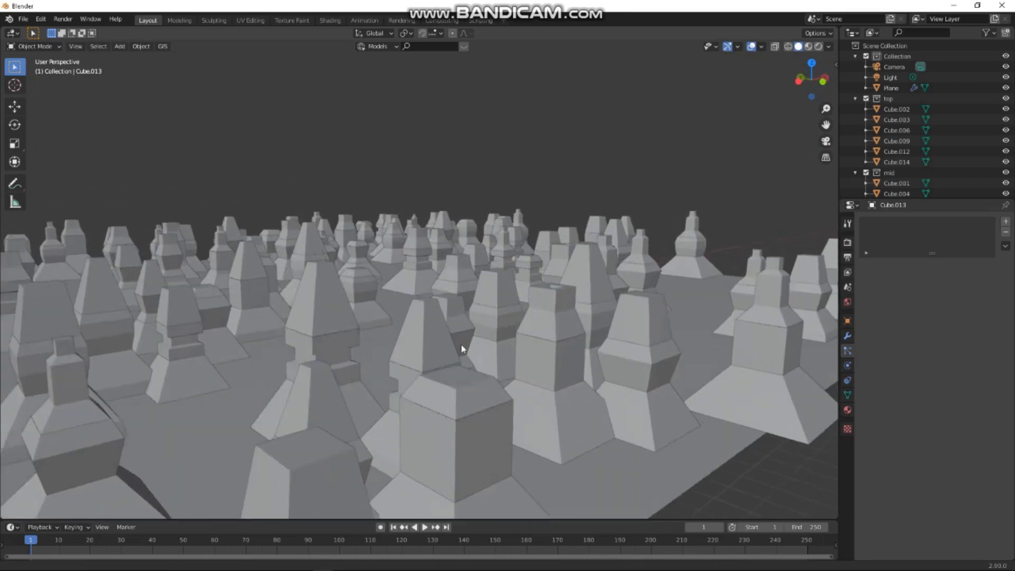
left_click(891, 87)
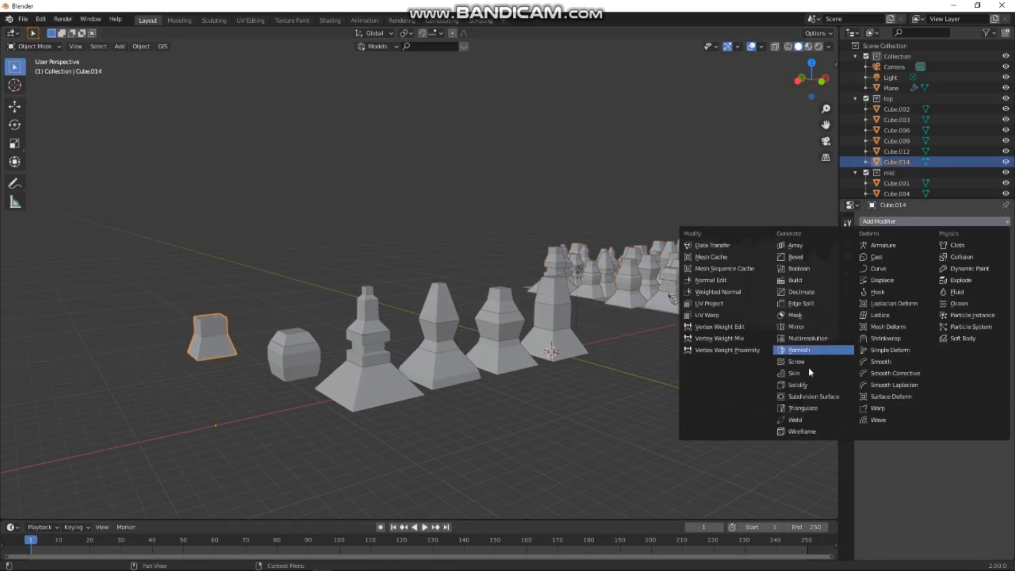
Bevel the flared-top piece (0.1 m, 2 segments) and copy the modifier to the other pieces.
left_click(794, 256)
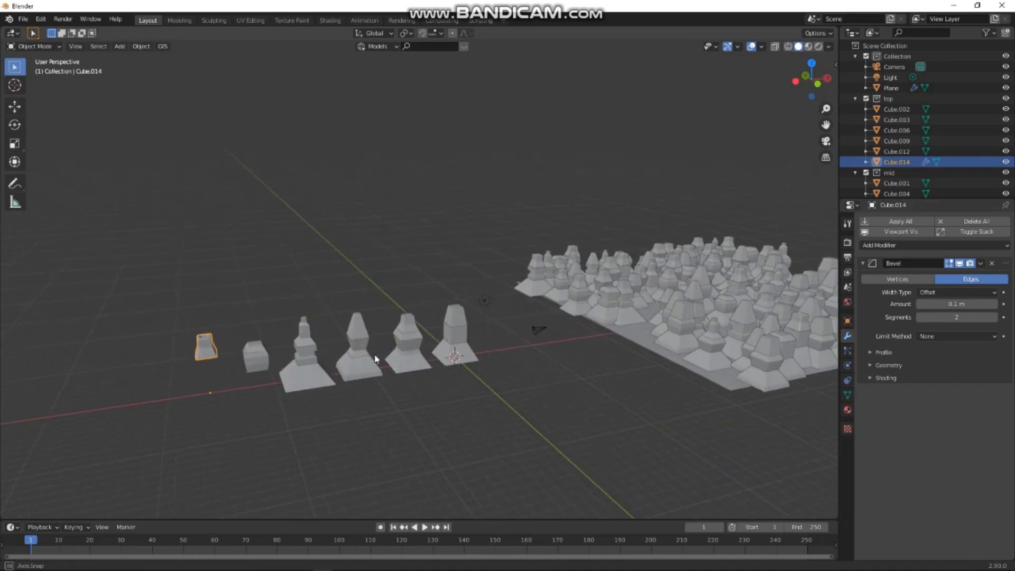
key("a")
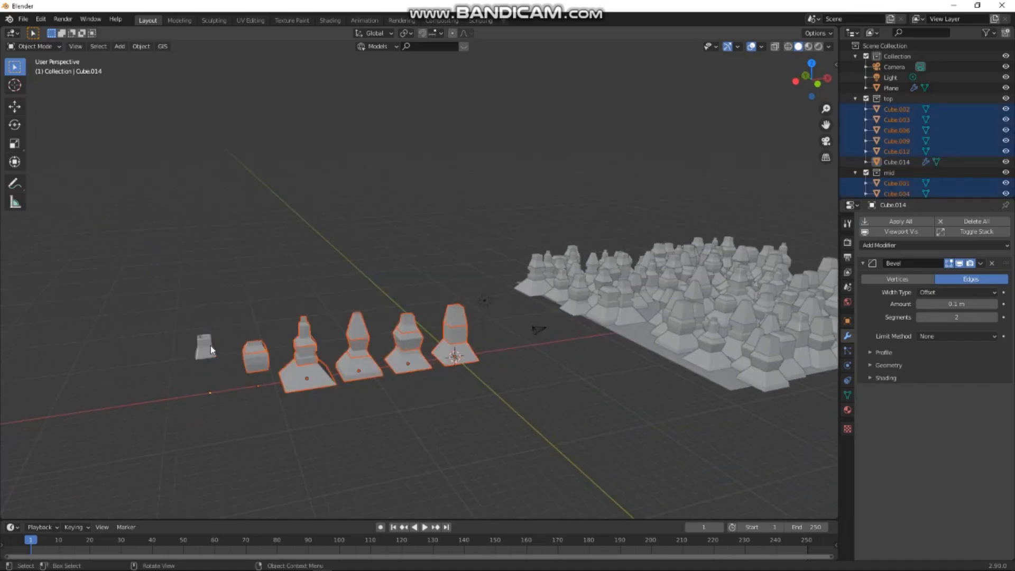
left_click(204, 346)
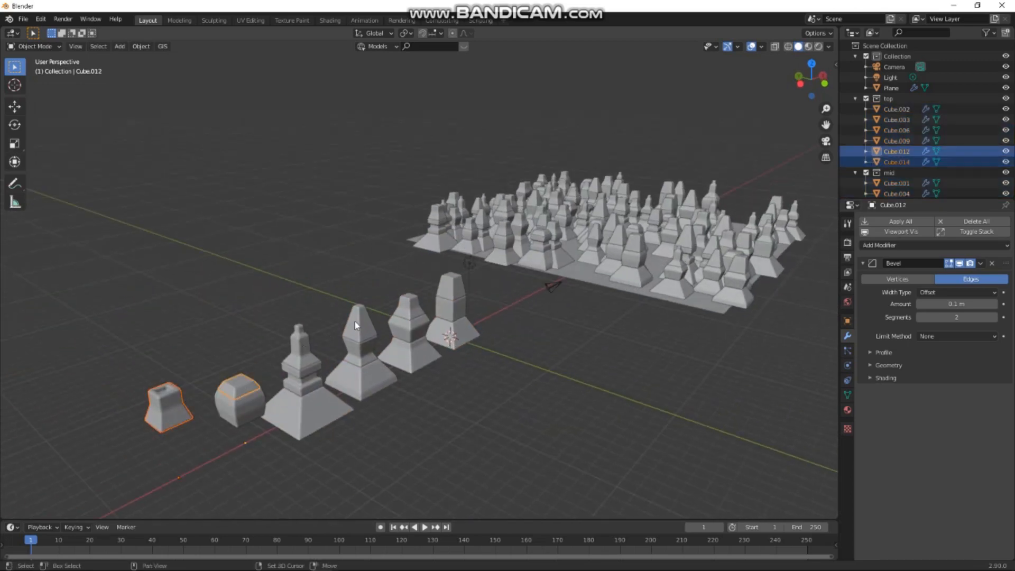
Move the top pieces into their own separate row.
left_click(360, 318)
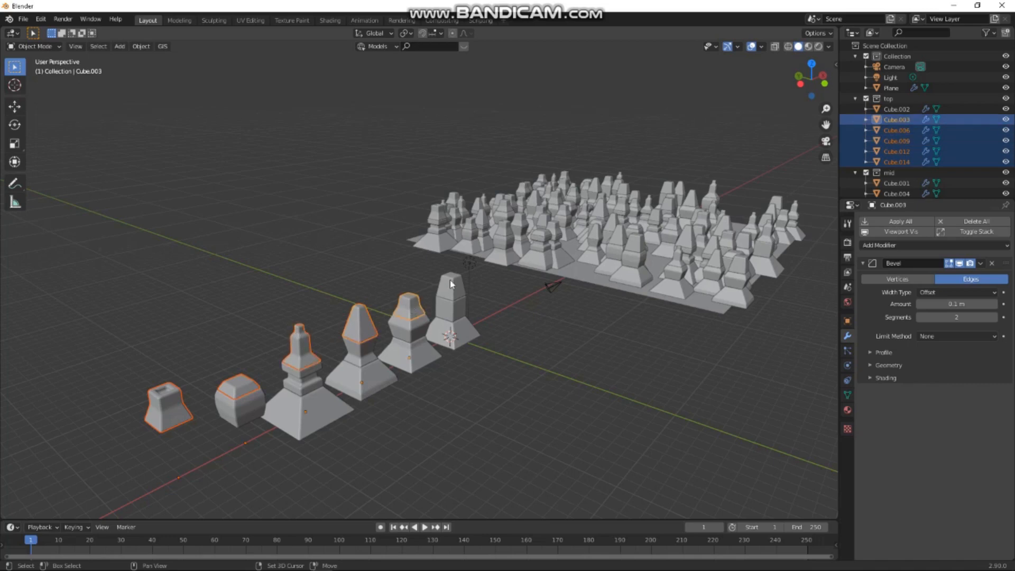
key("g")
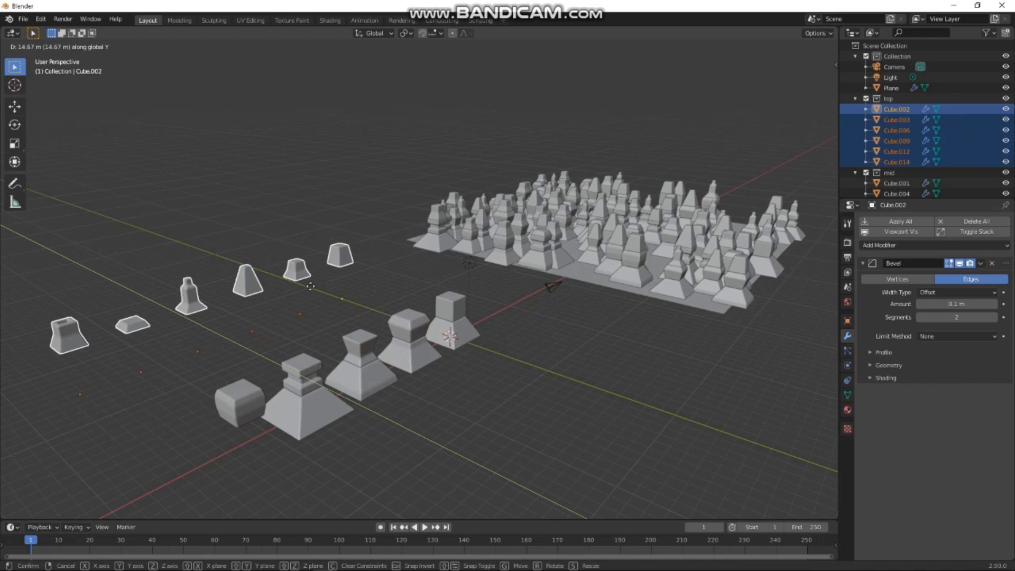
left_click(356, 344)
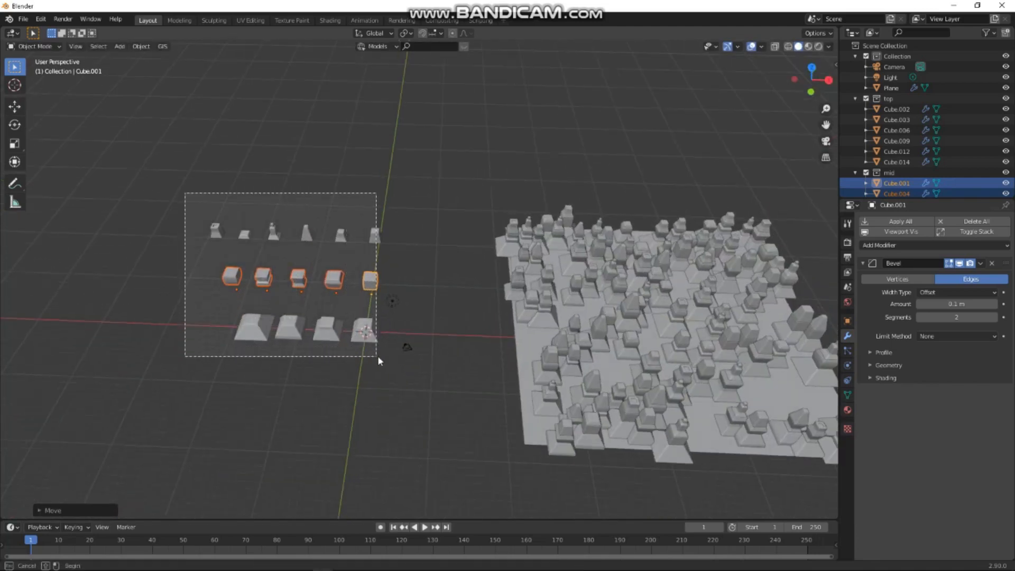
Smart UV Project all building pieces in Edit Mode.
key("Tab")
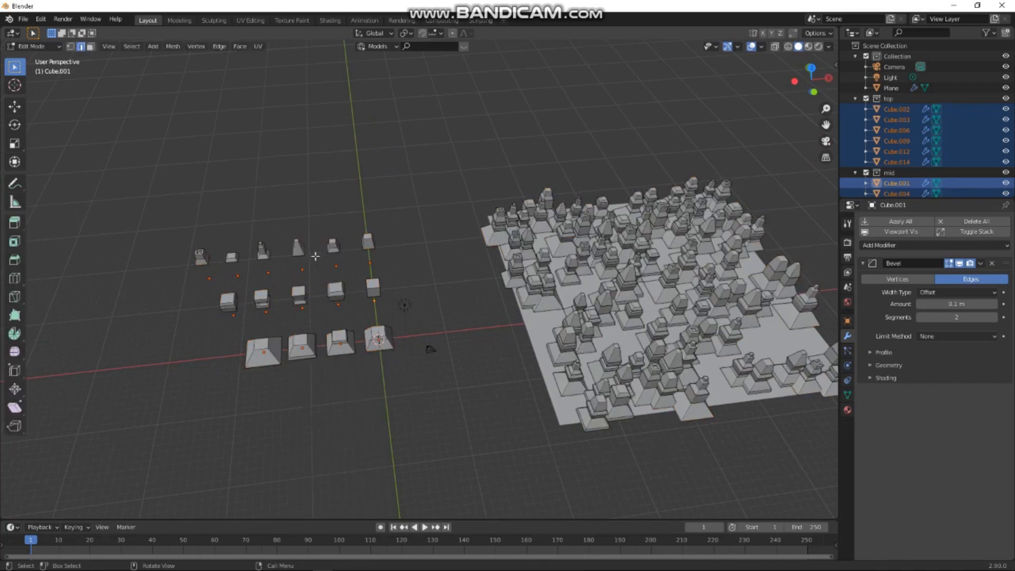
key("a")
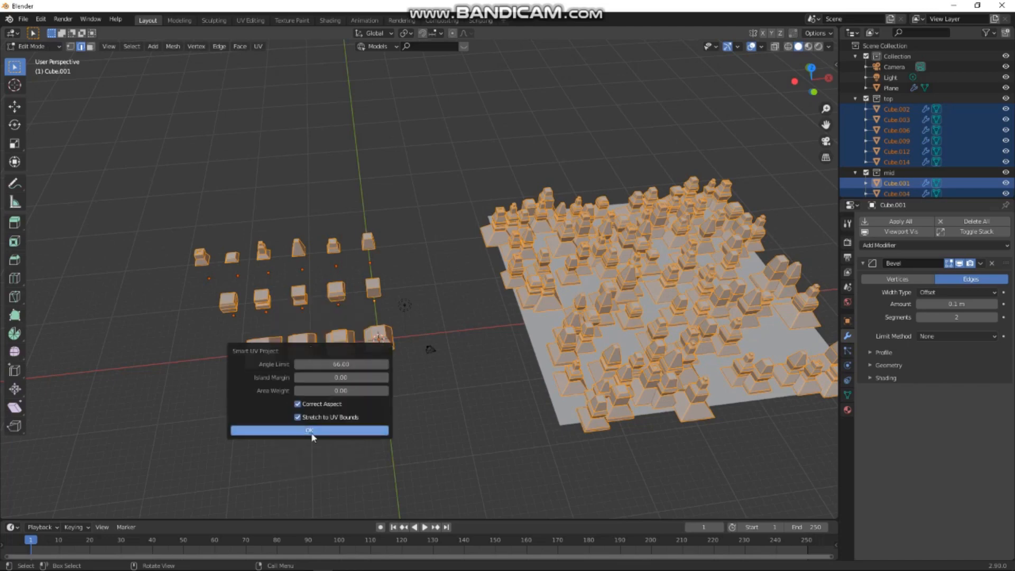
left_click(309, 430)
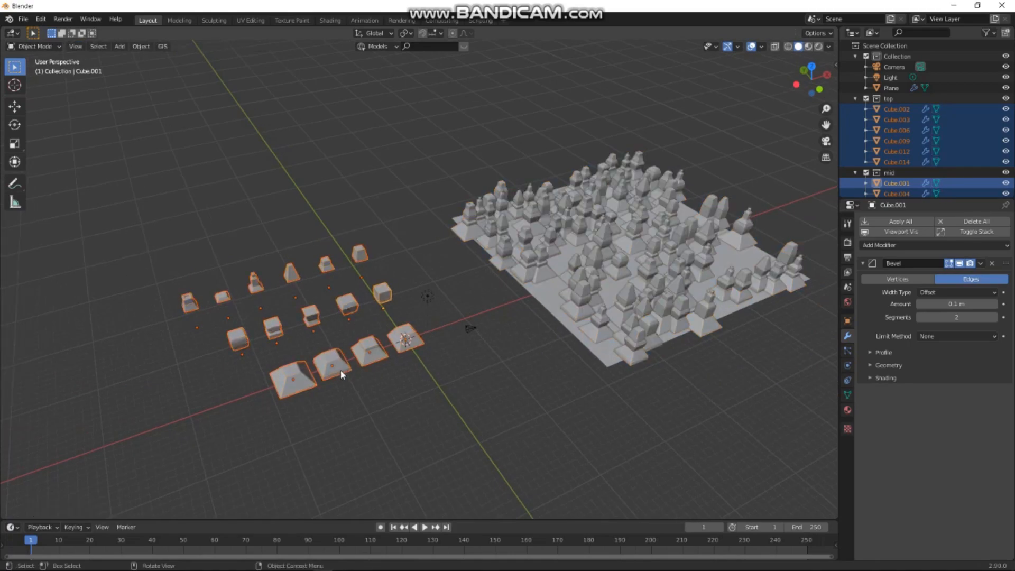
key("Tab")
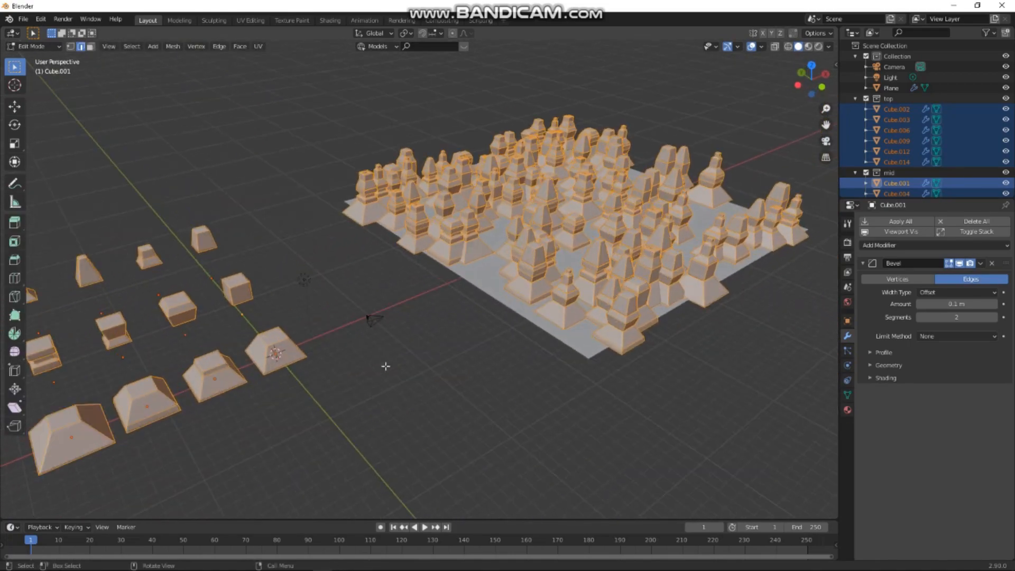
key("Tab")
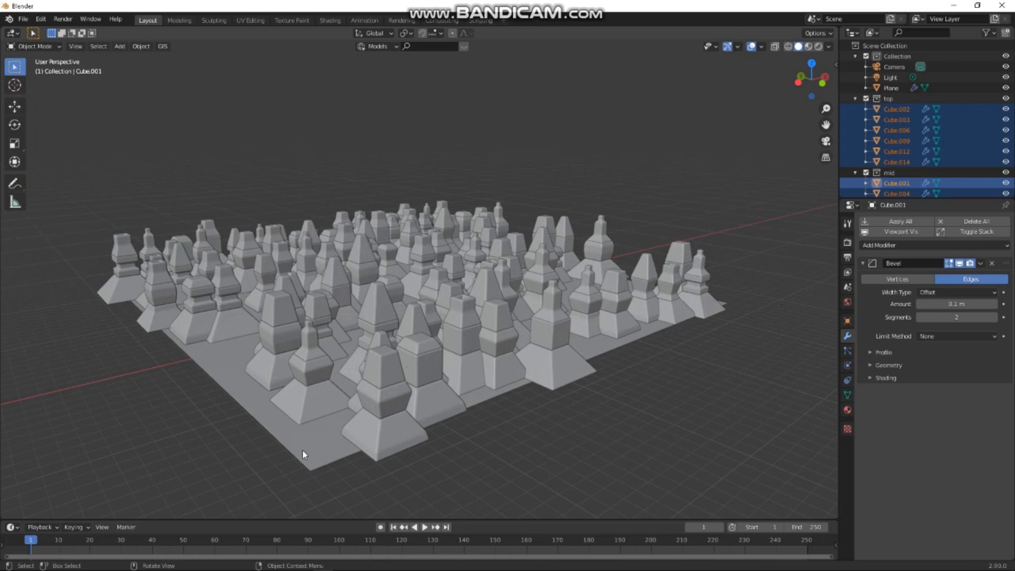
Duplicate the Plane's base particle system into a fourth one using ParticleSettings.003.
left_click(891, 87)
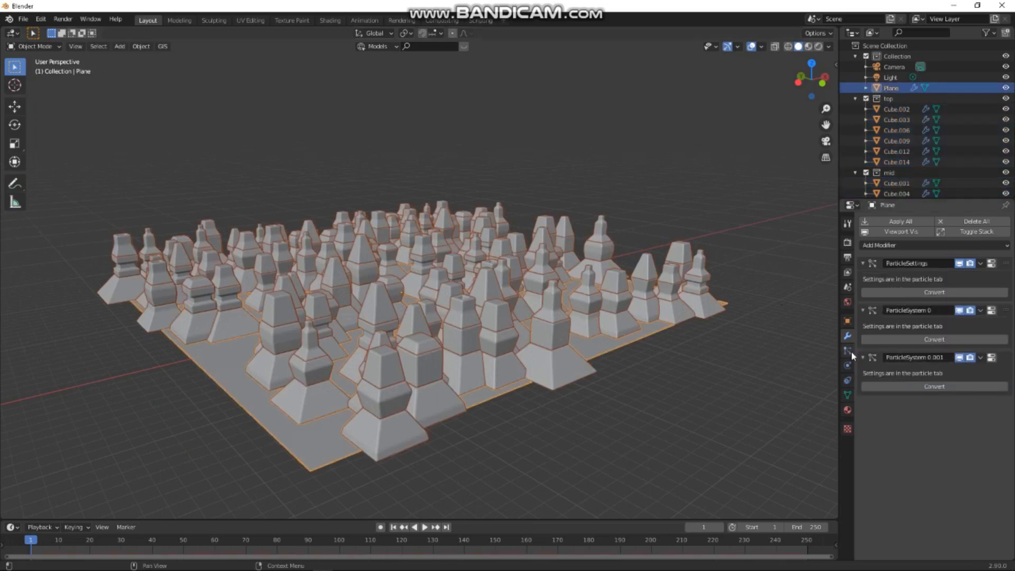
left_click(847, 350)
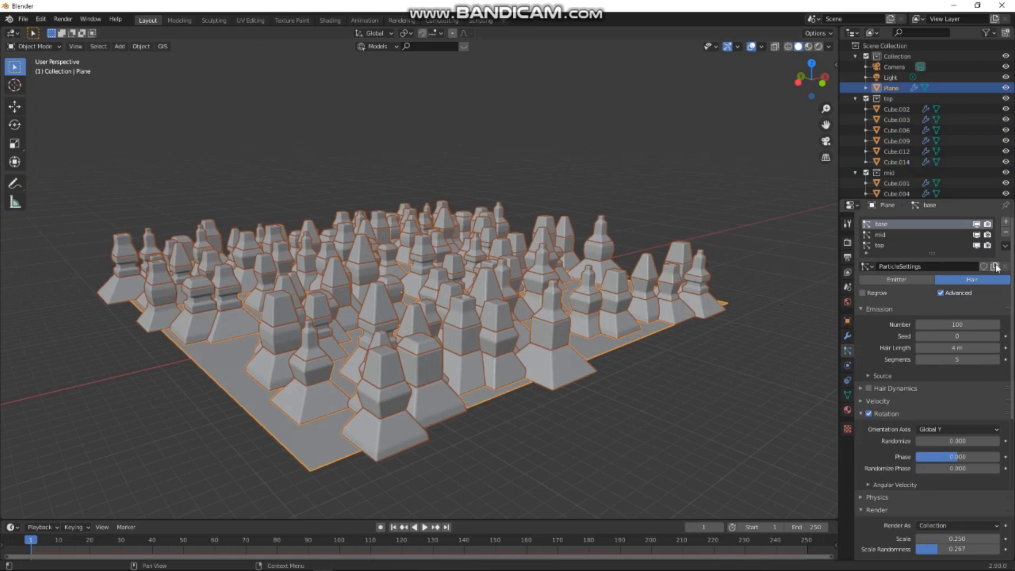
left_click(995, 266)
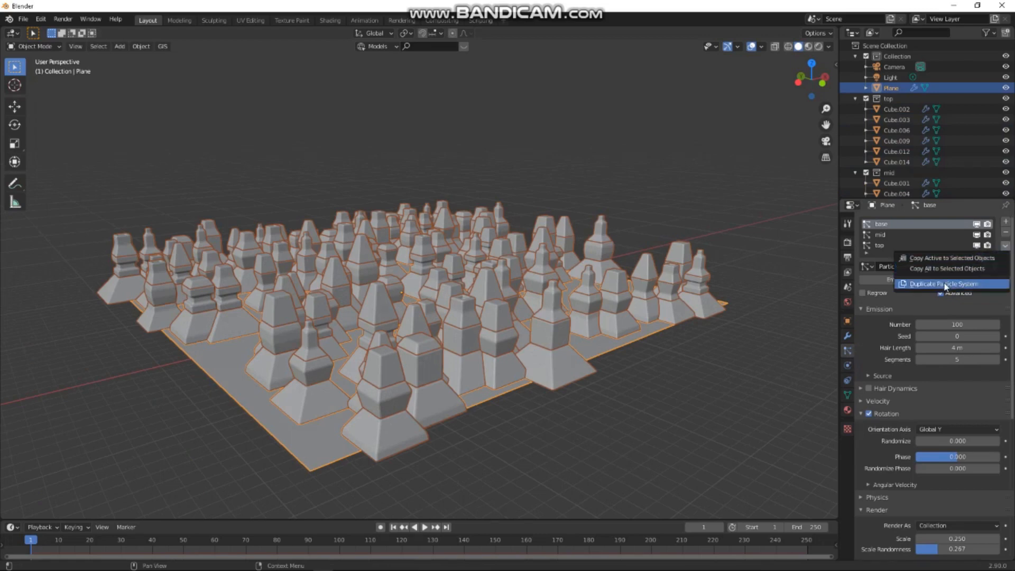
left_click(947, 283)
type("basedown")
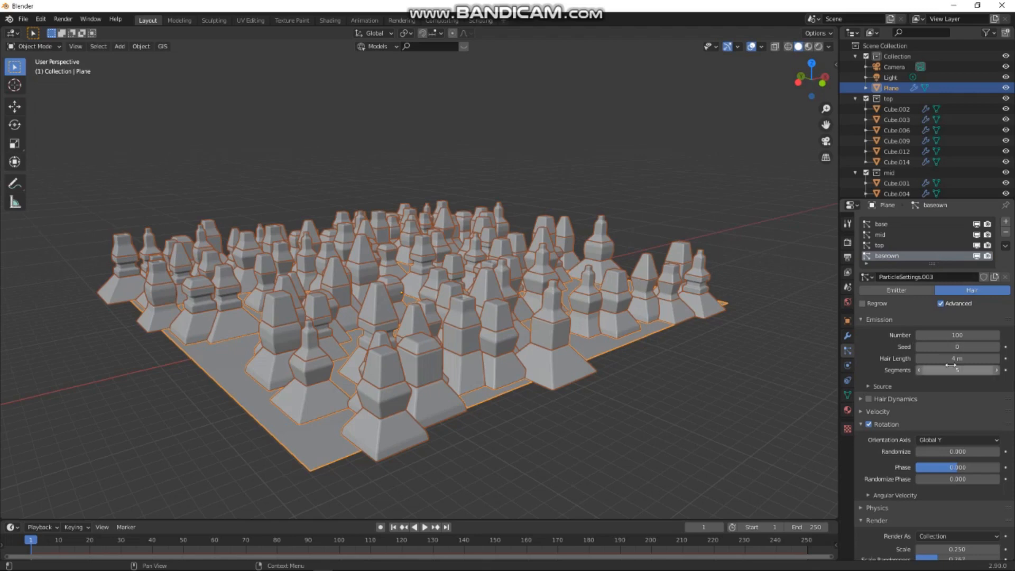
mouse_move(958, 453)
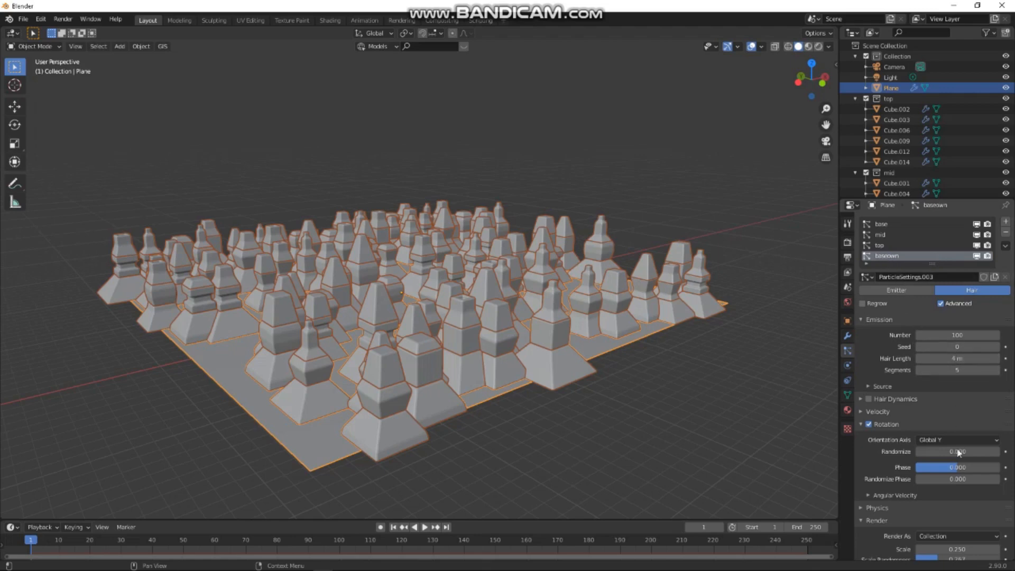